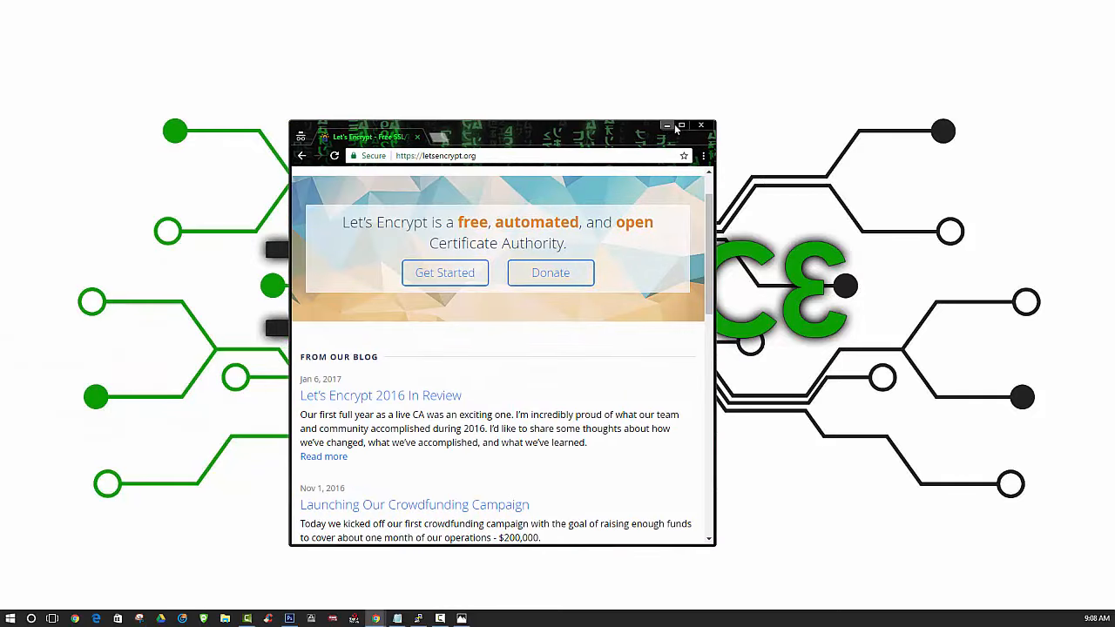
Maximize the browser and read through the Let's Encrypt Getting Started guide
{"action": "left_click", "coordinate": [682, 125]}
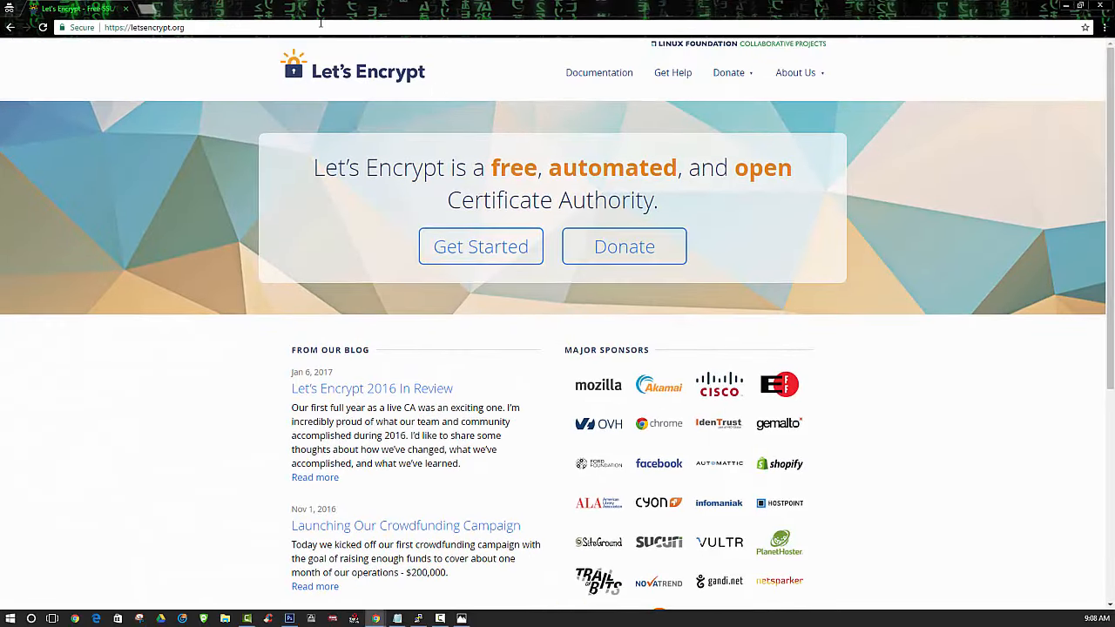
{"action": "left_click", "coordinate": [480, 246]}
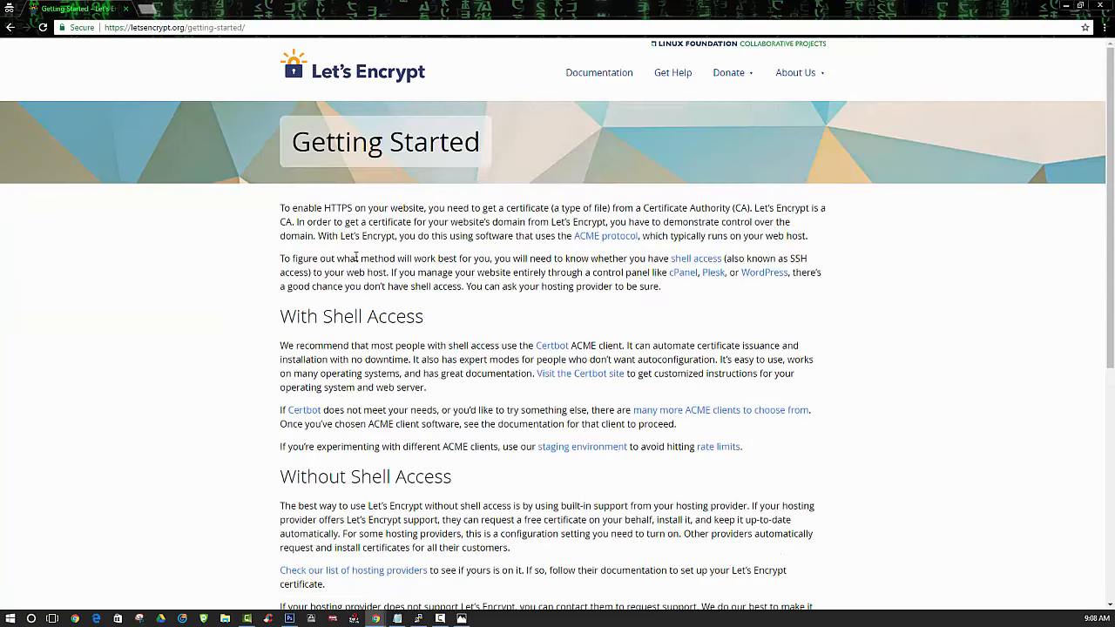
{"action": "scroll", "scroll_direction": "down", "scroll_amount": 3}
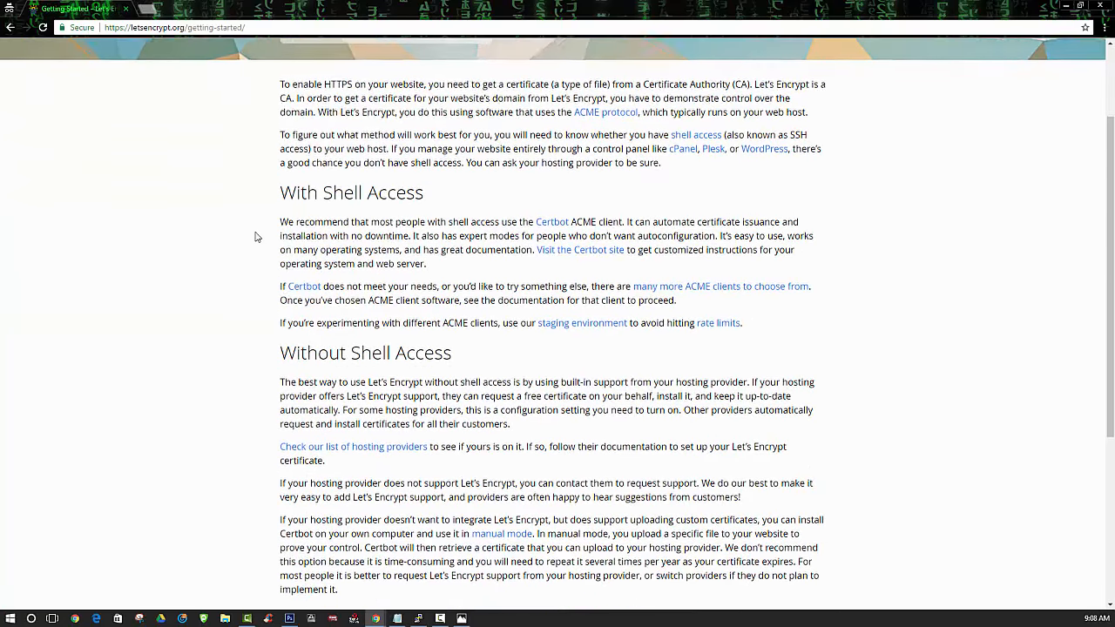
{"action": "scroll", "scroll_direction": "down", "scroll_amount": 3}
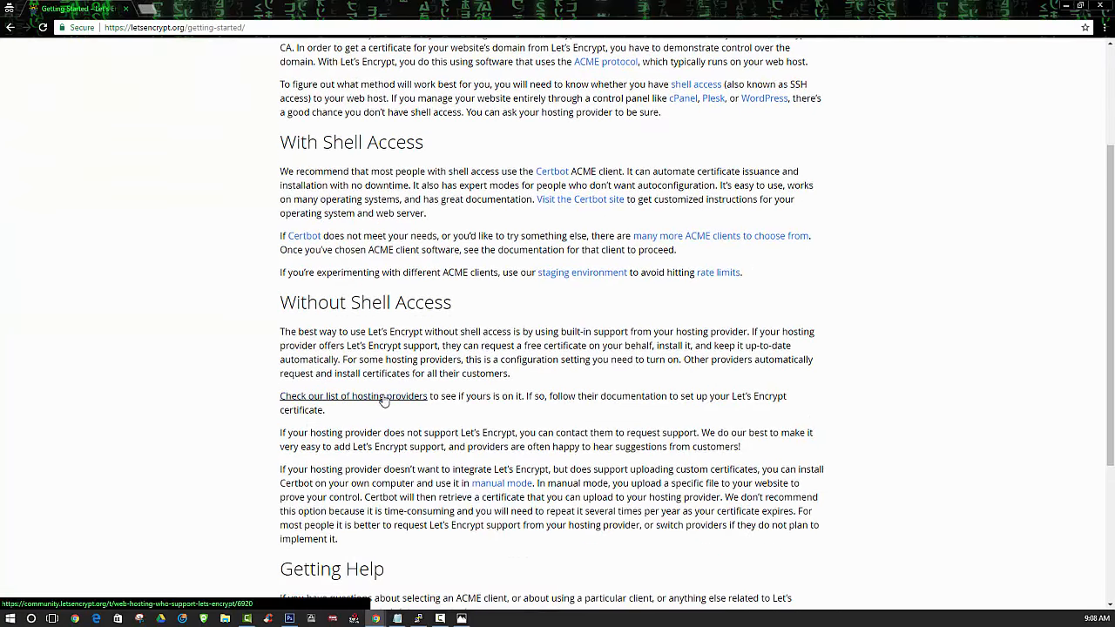
Browse the community list of web hosts supporting Let's Encrypt from the guide's link
{"action": "left_click", "coordinate": [352, 395]}
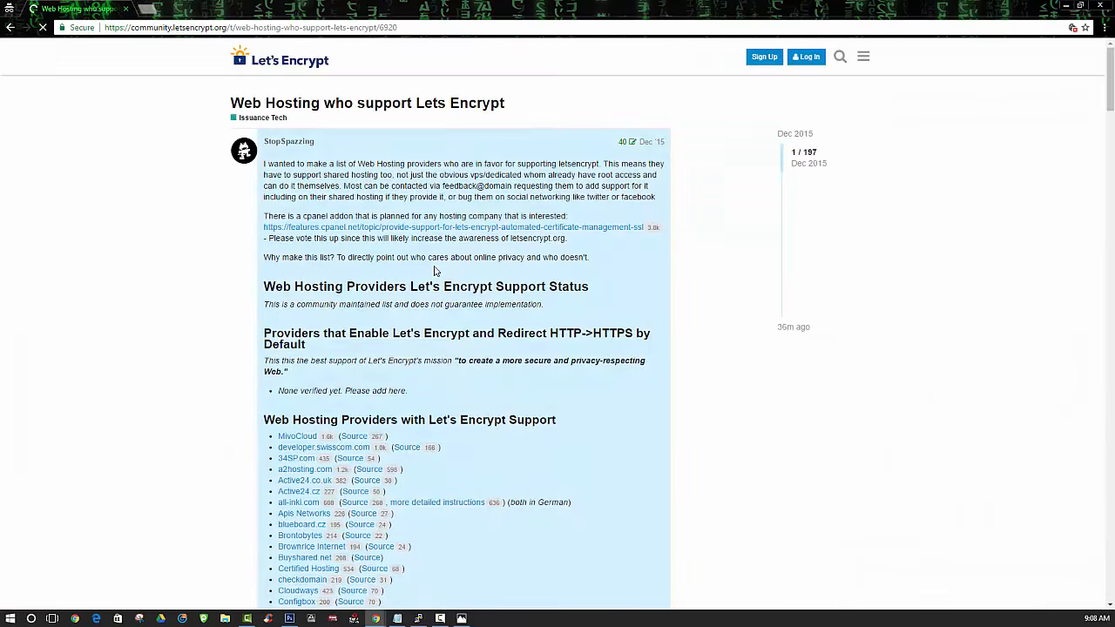
{"action": "scroll", "scroll_direction": "down", "scroll_amount": 3}
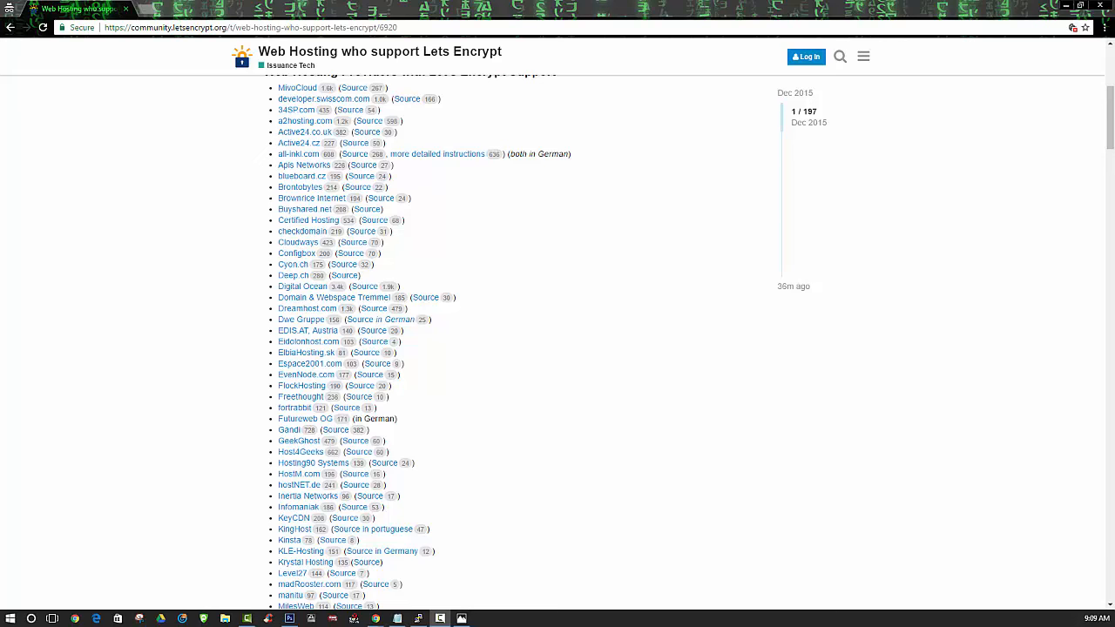
{"action": "scroll", "scroll_direction": "up", "scroll_amount": 3}
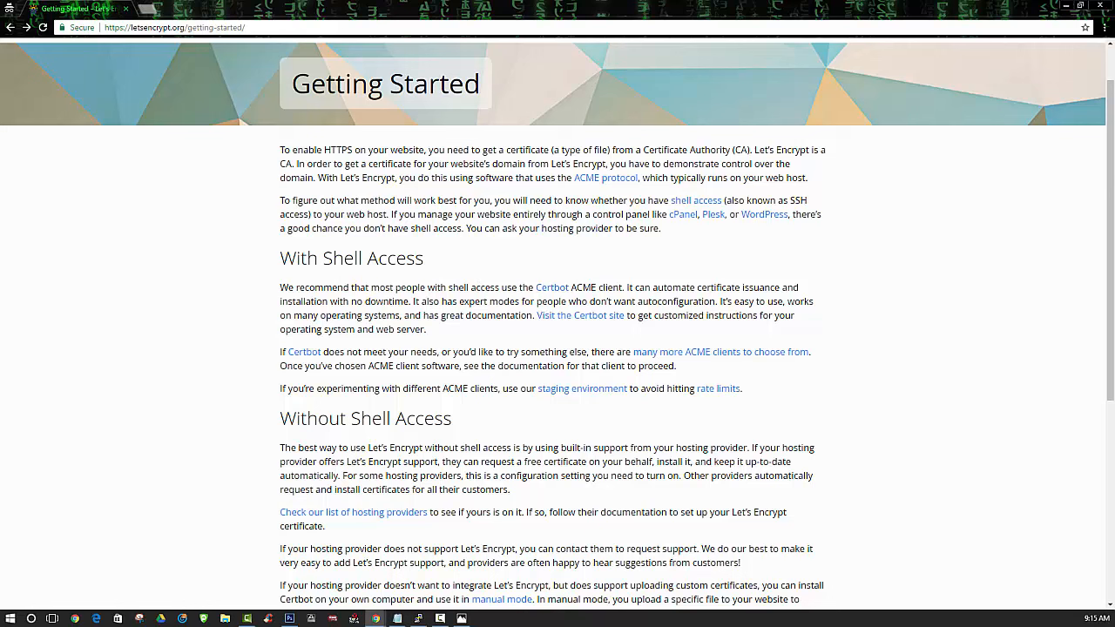
{"action": "mouse_move", "coordinate": [550, 289]}
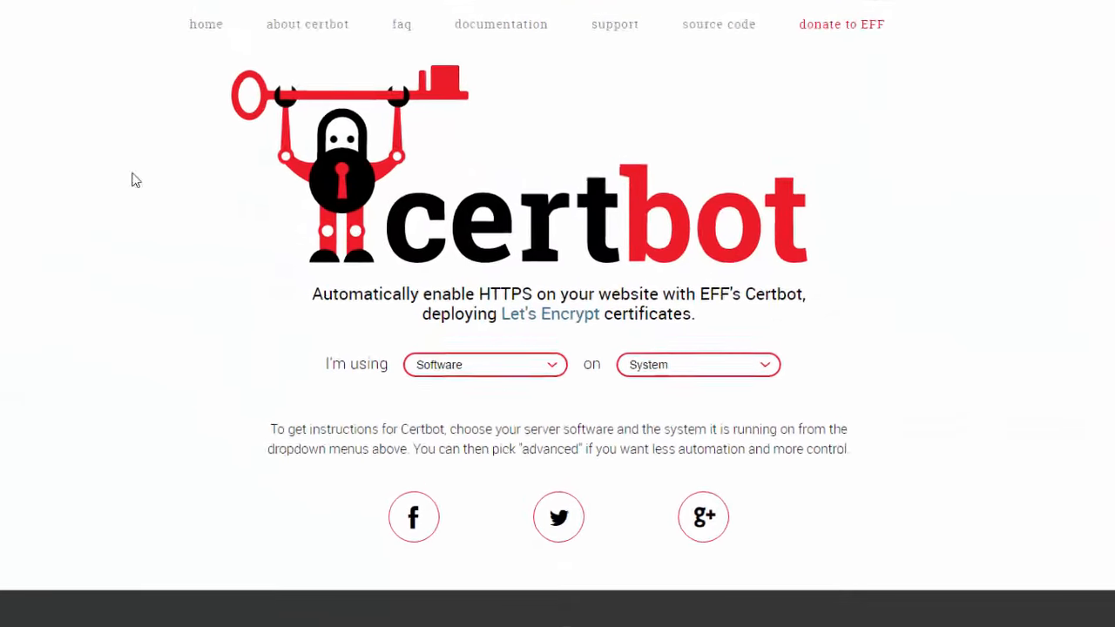
Select Nginx on Debian 8 (jessie) in the Certbot instruction picker
{"action": "left_click", "coordinate": [484, 366]}
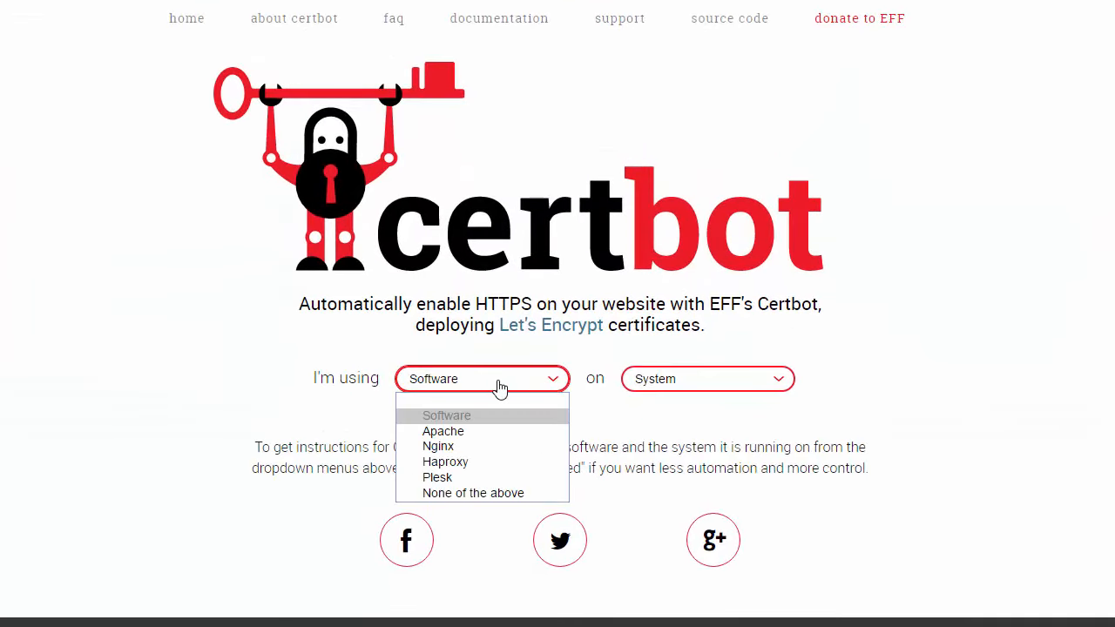
{"action": "mouse_move", "coordinate": [439, 446]}
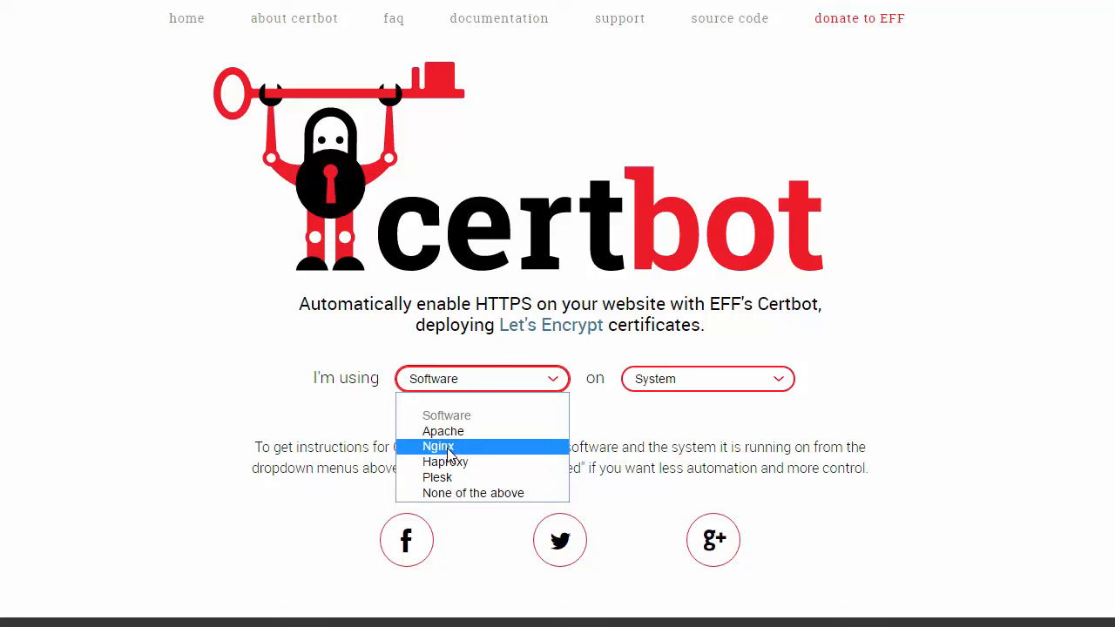
{"action": "left_click", "coordinate": [437, 446]}
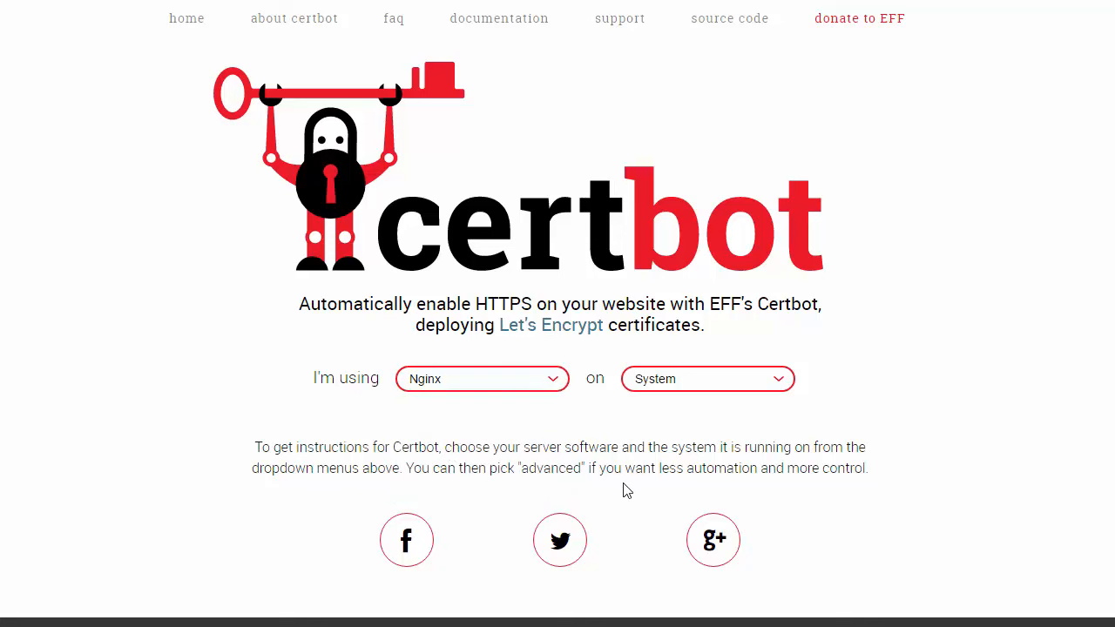
{"action": "left_click", "coordinate": [707, 380]}
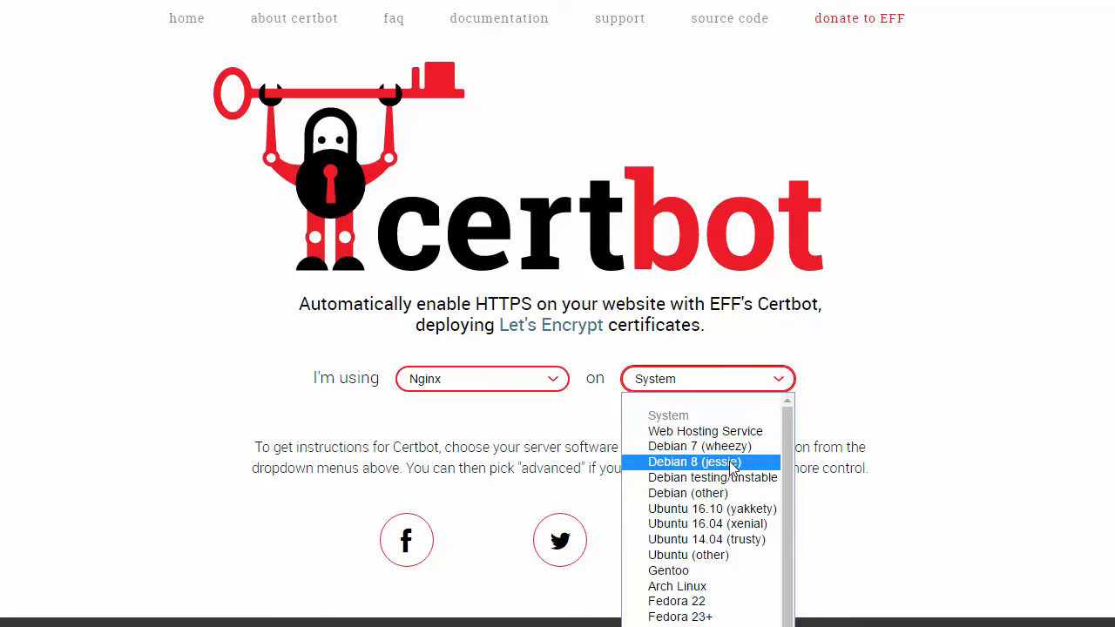
{"action": "left_click", "coordinate": [697, 461]}
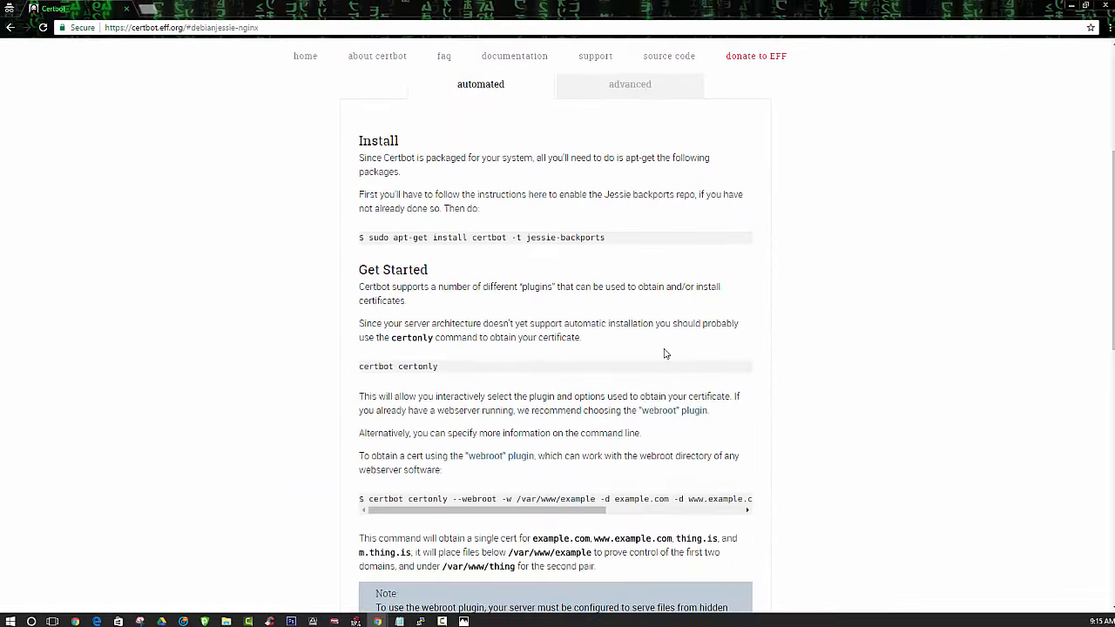
{"action": "scroll", "scroll_direction": "down", "scroll_amount": 3}
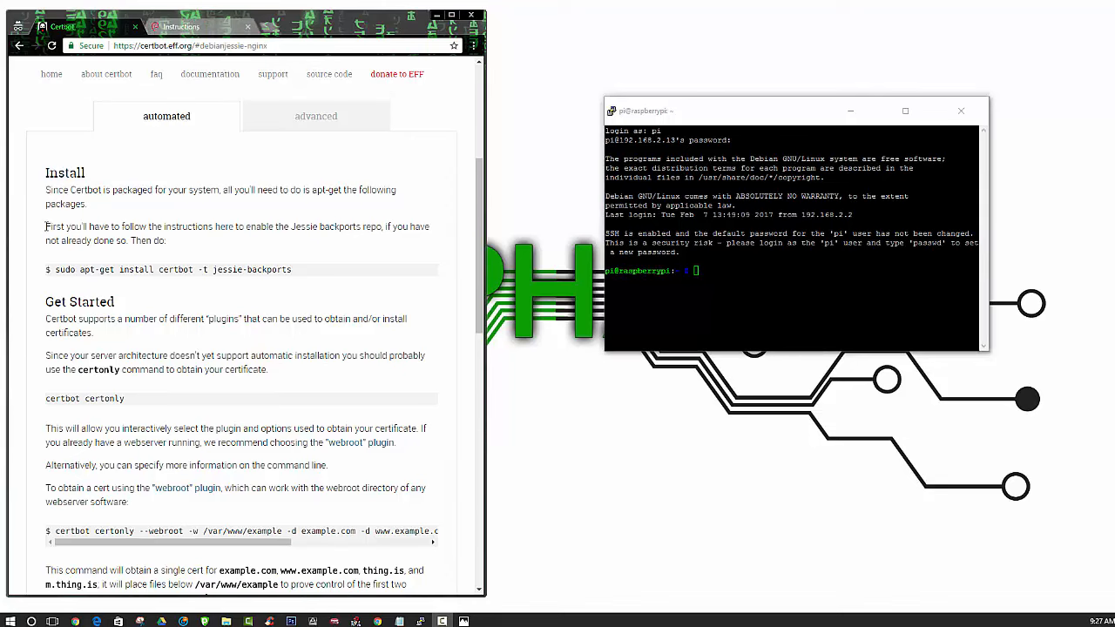
Select the full jessie-backports deb line on the Debian Backports instructions page
{"action": "left_click_drag", "start_coordinate": [46, 226], "coordinate": [217, 227]}
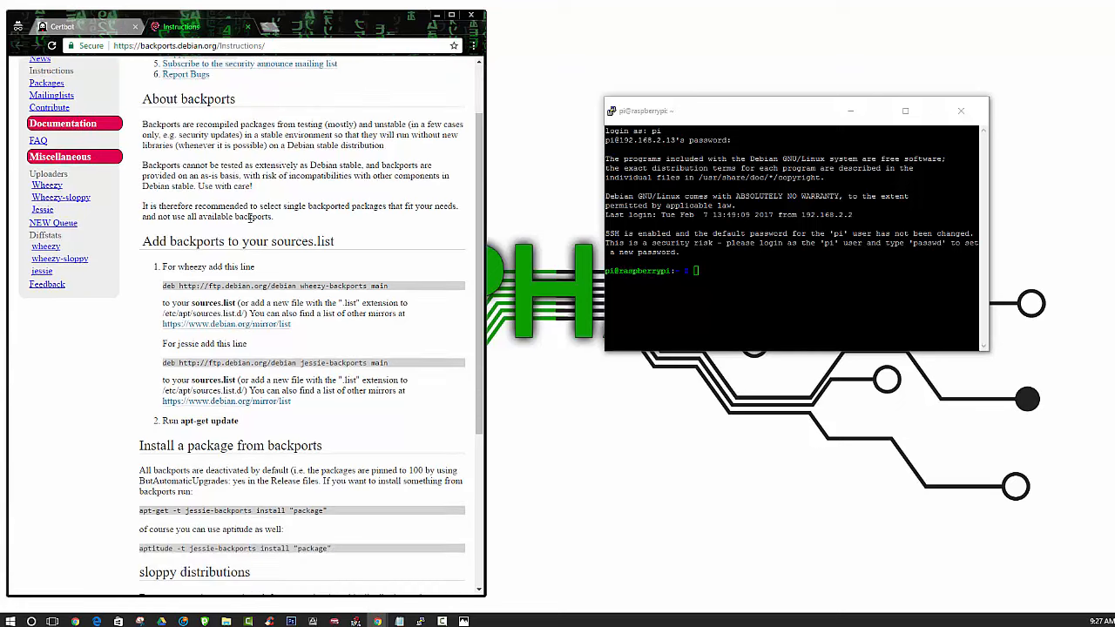
{"action": "scroll", "scroll_direction": "down", "scroll_amount": 3}
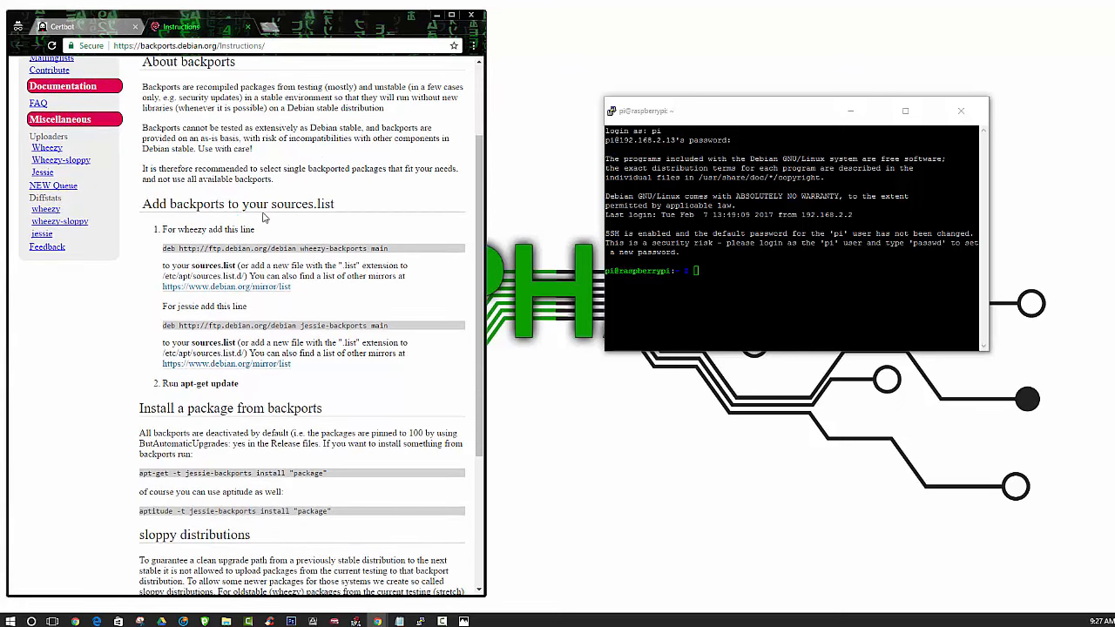
{"action": "left_click_drag", "start_coordinate": [348, 326], "coordinate": [389, 326]}
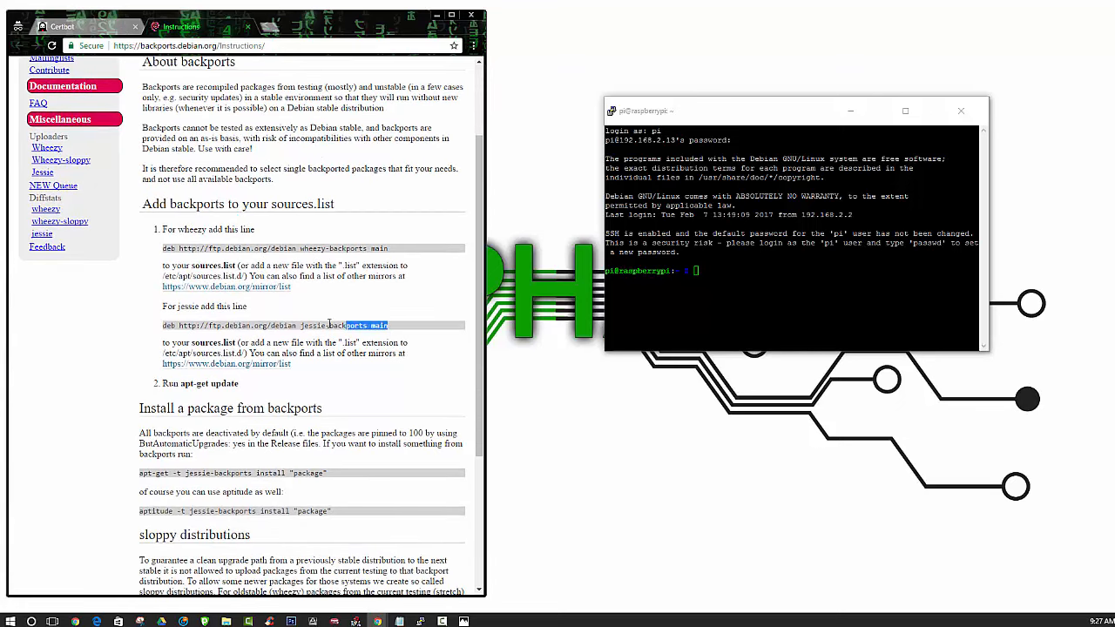
{"action": "triple_click", "coordinate": [275, 326]}
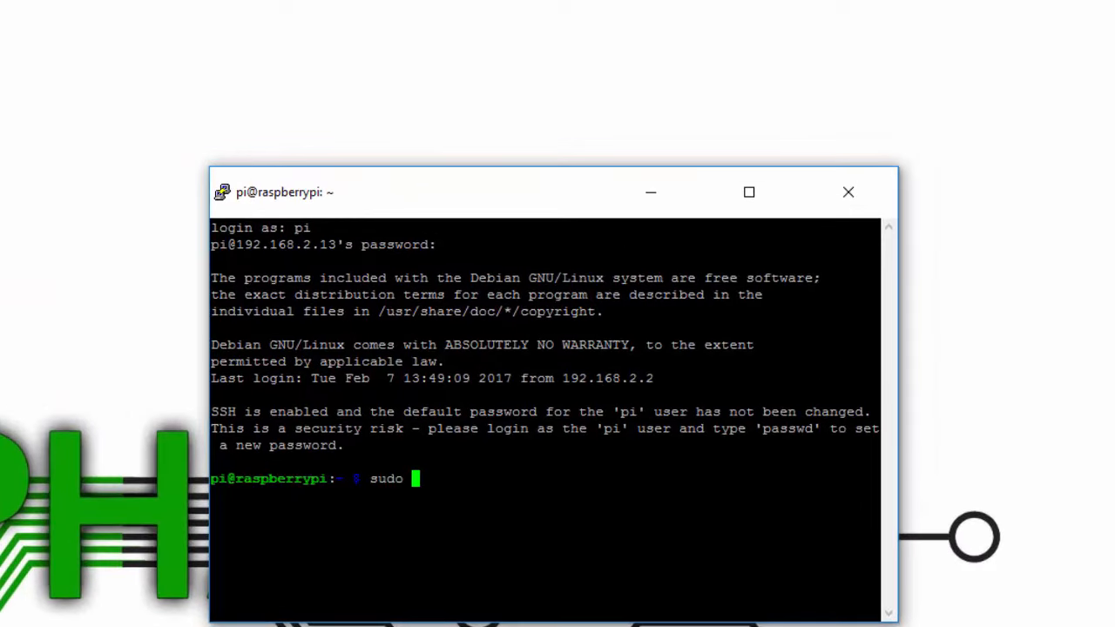
Edit /etc/apt/sources.list with sudo nano
{"action": "type", "text": "nano /etc"}
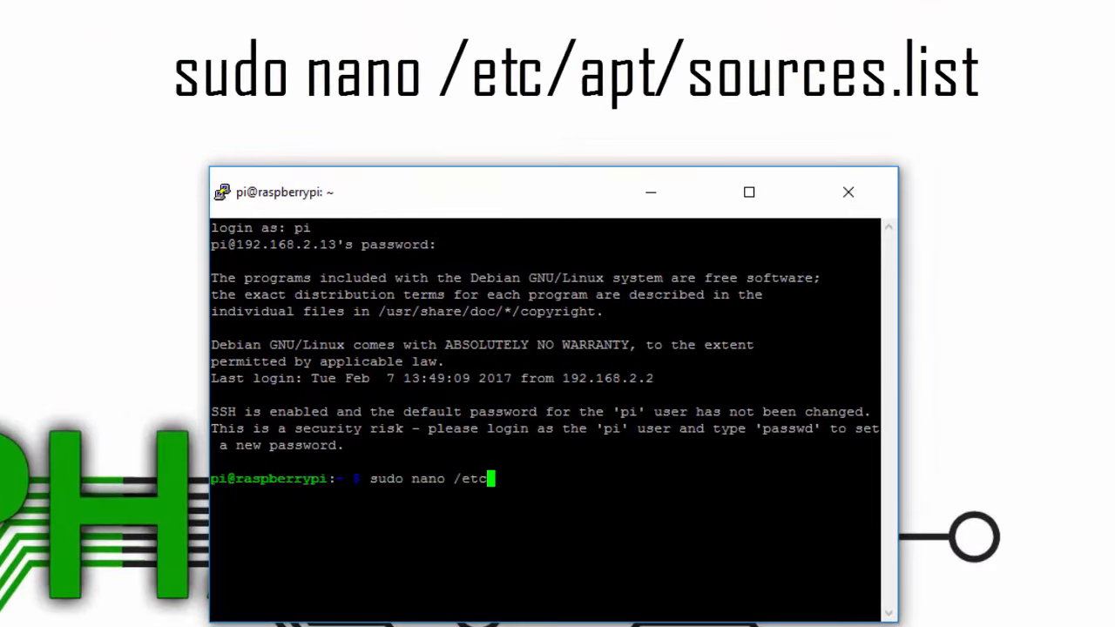
{"action": "type", "text": "/apt/sour"}
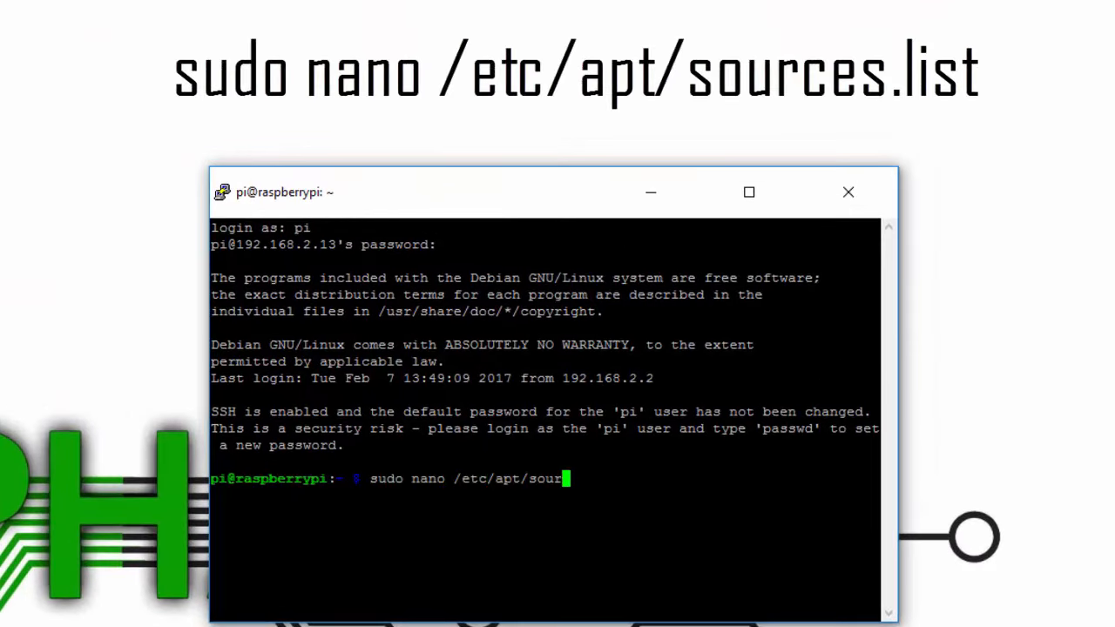
{"action": "type", "text": "ces.list"}
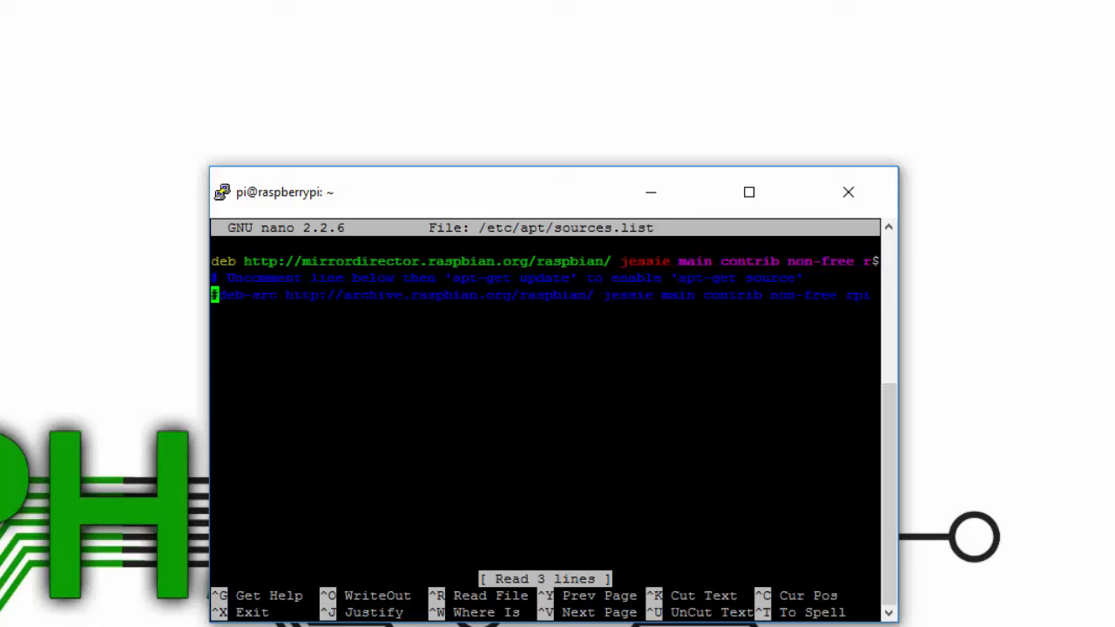
{"action": "type", "text": "deb"}
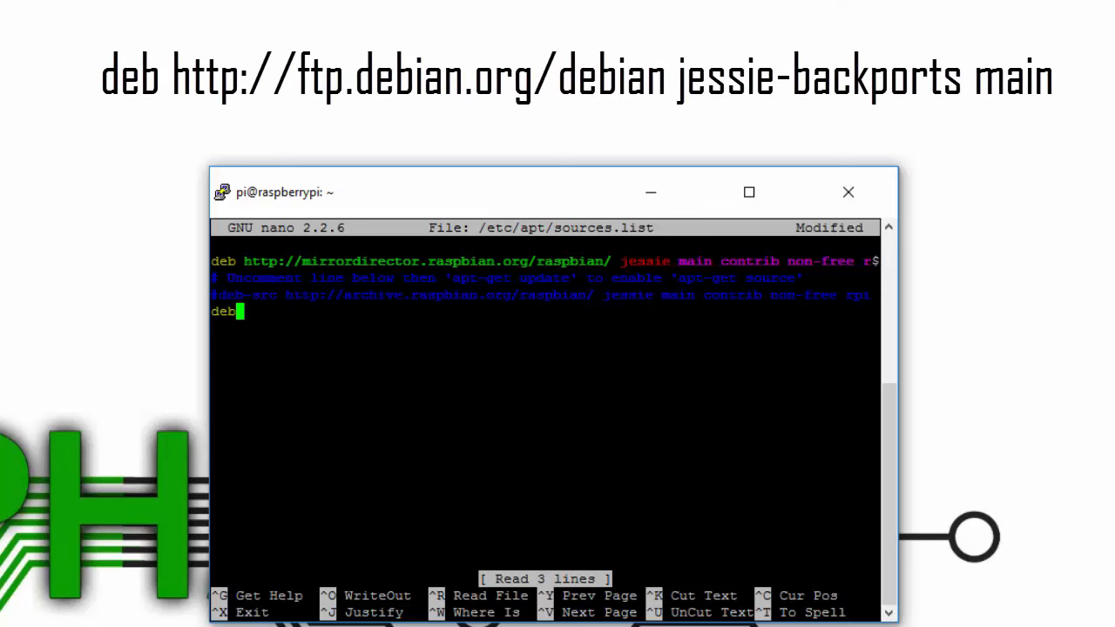
{"action": "type", "text": "http://"}
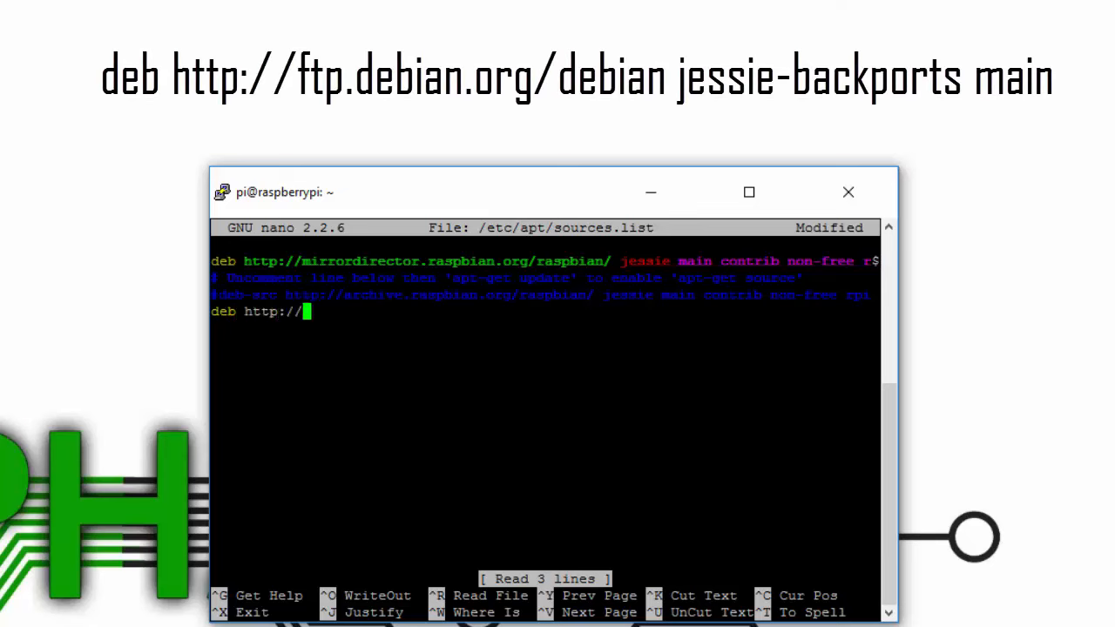
{"action": "type", "text": "ftp."}
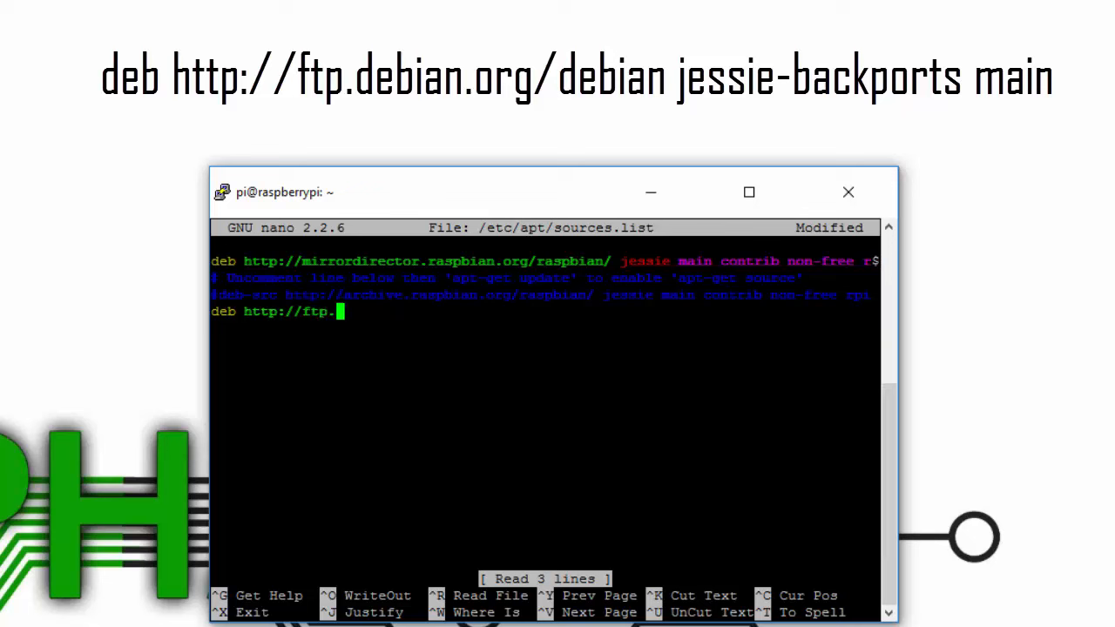
{"action": "type", "text": "debi"}
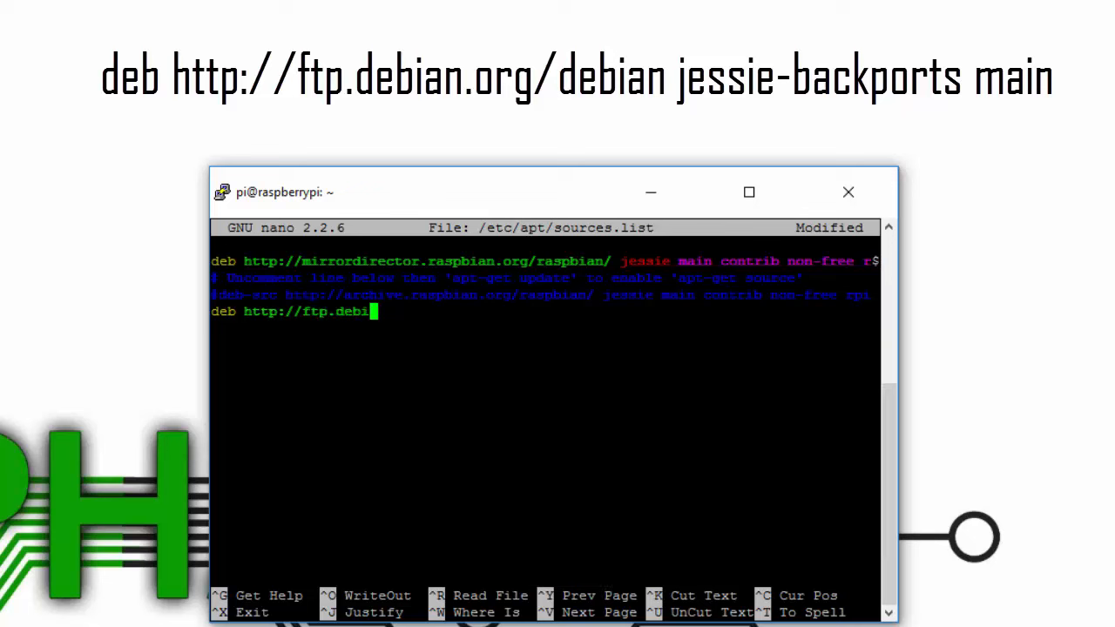
{"action": "type", "text": "an.org/debian jessie-backp"}
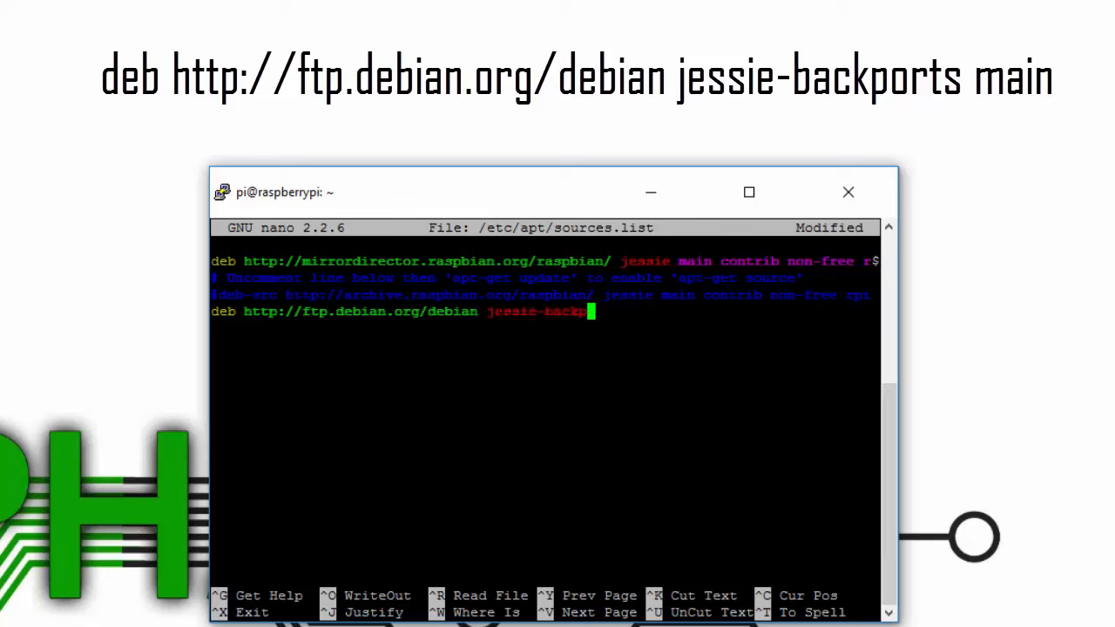
{"action": "type", "text": "orts main"}
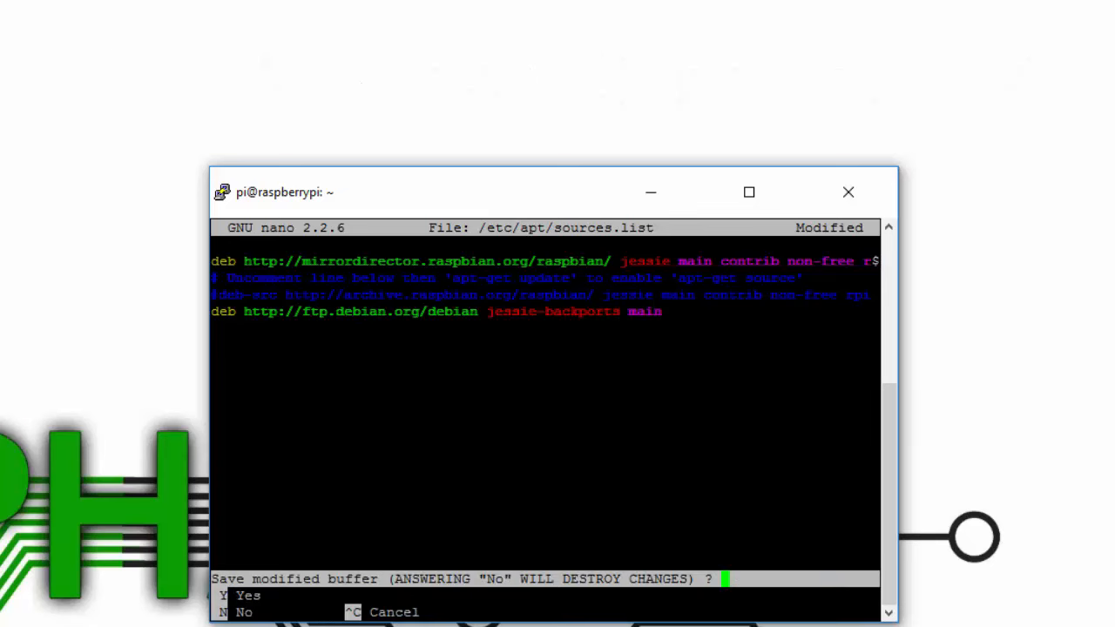
{"action": "key", "text": "n"}
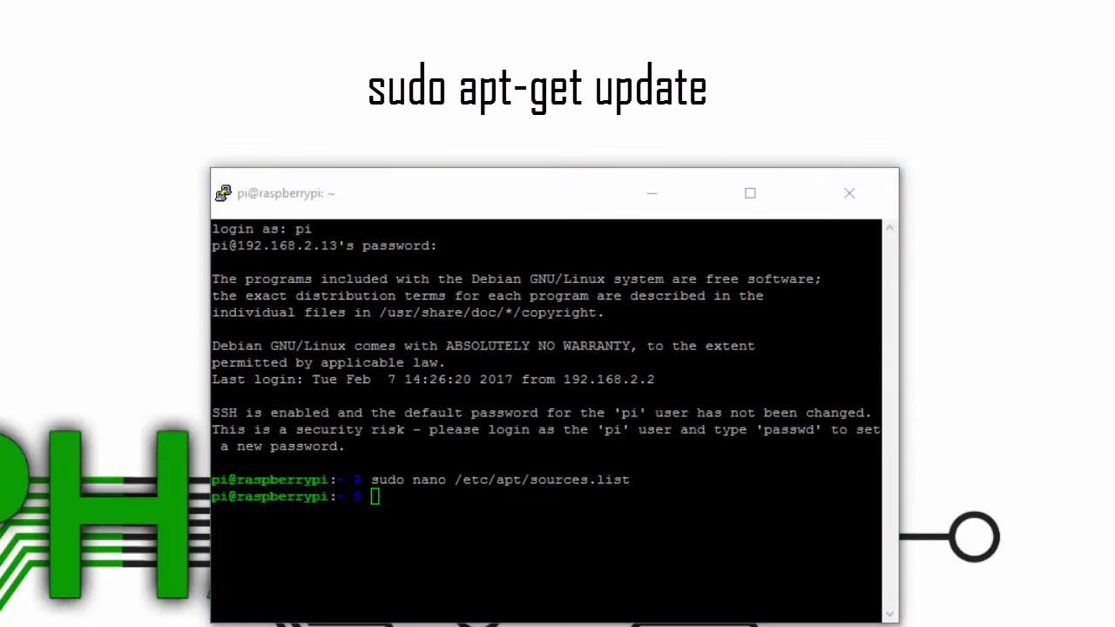
Run sudo apt-get update, which ends with a NO_PUBKEY error for jessie-backports
{"action": "type", "text": "s"}
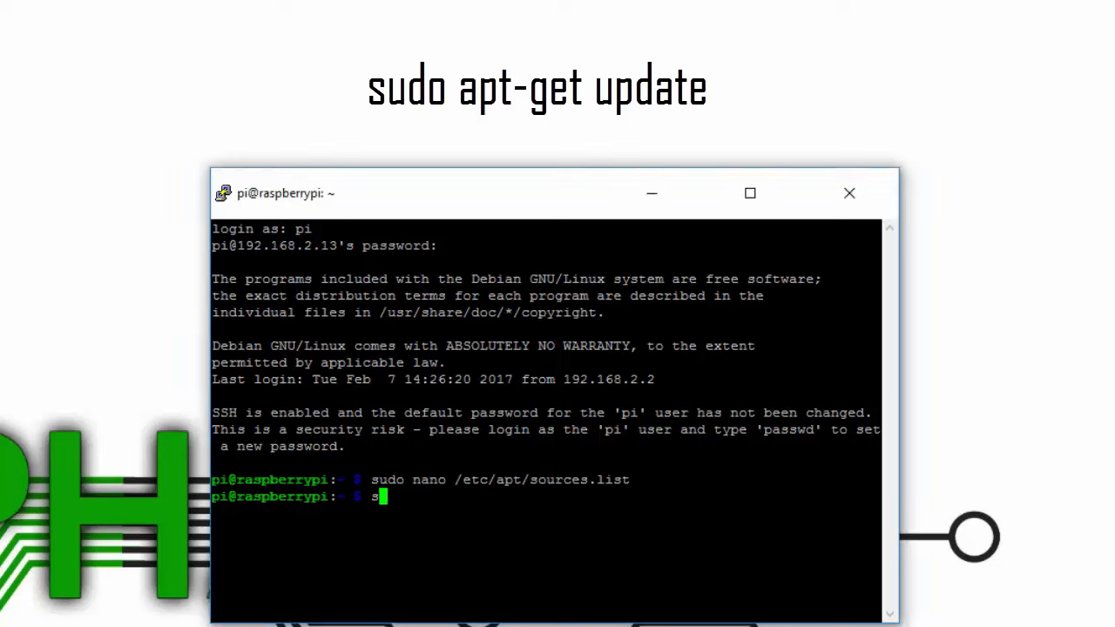
{"action": "type", "text": "udo apt-get"}
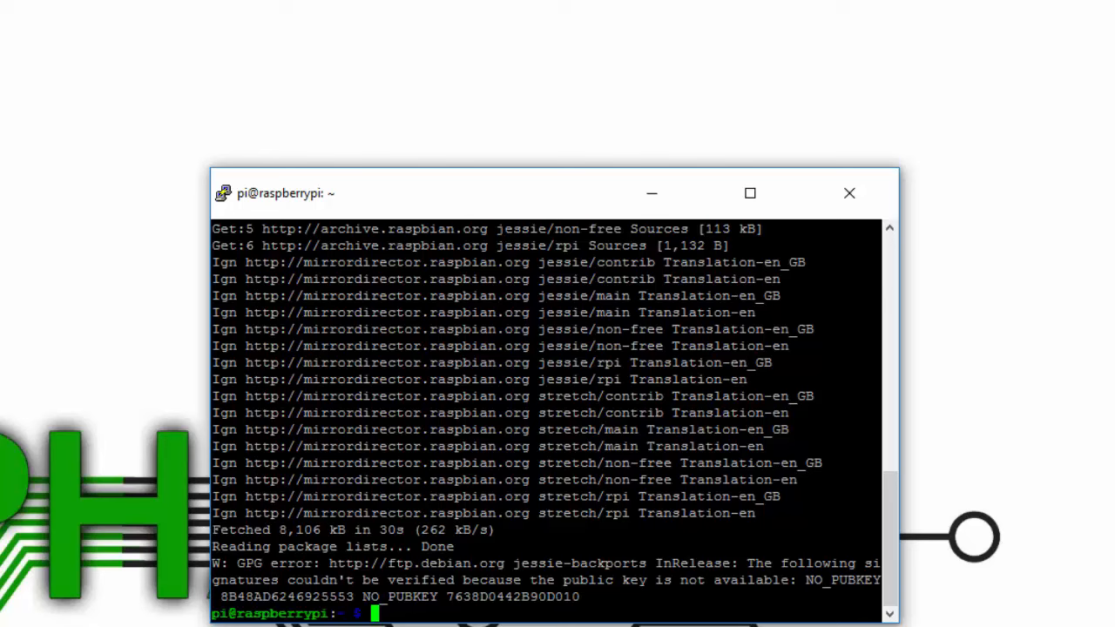
Enter the gpg --keyserver pgpkeys.mit.edu --recv-key command
{"action": "type", "text": "g"}
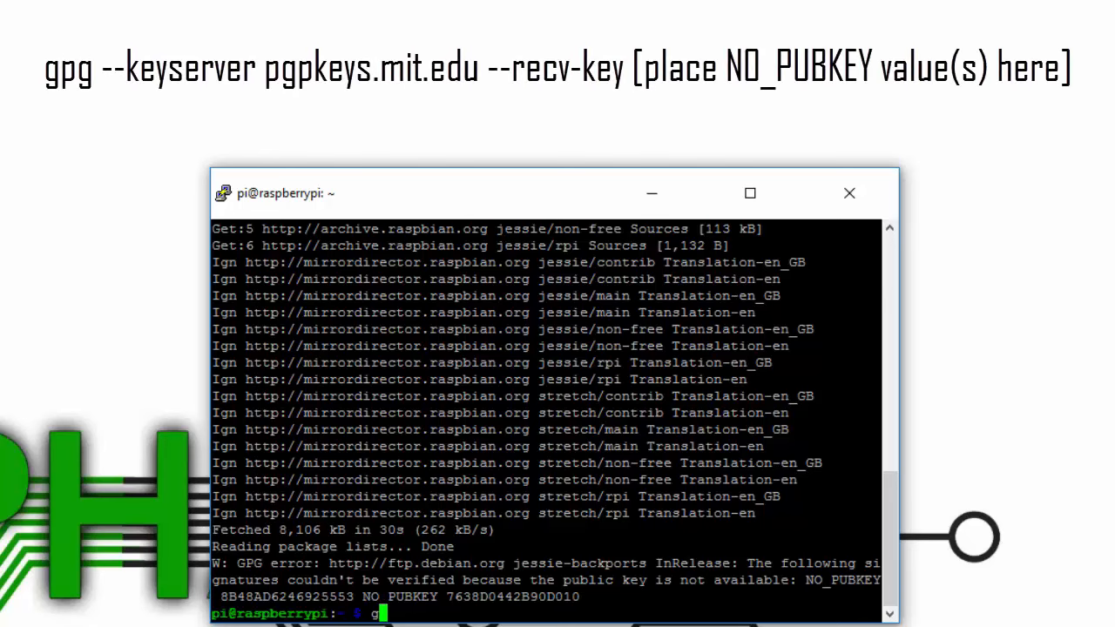
{"action": "type", "text": "pg --"}
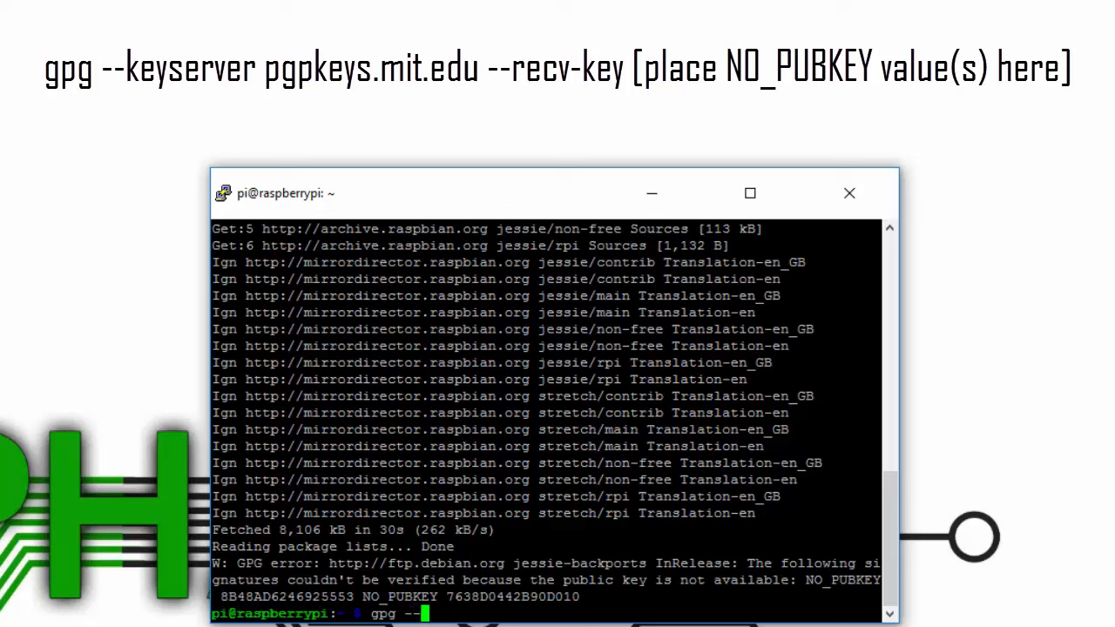
{"action": "type", "text": "keyserver"}
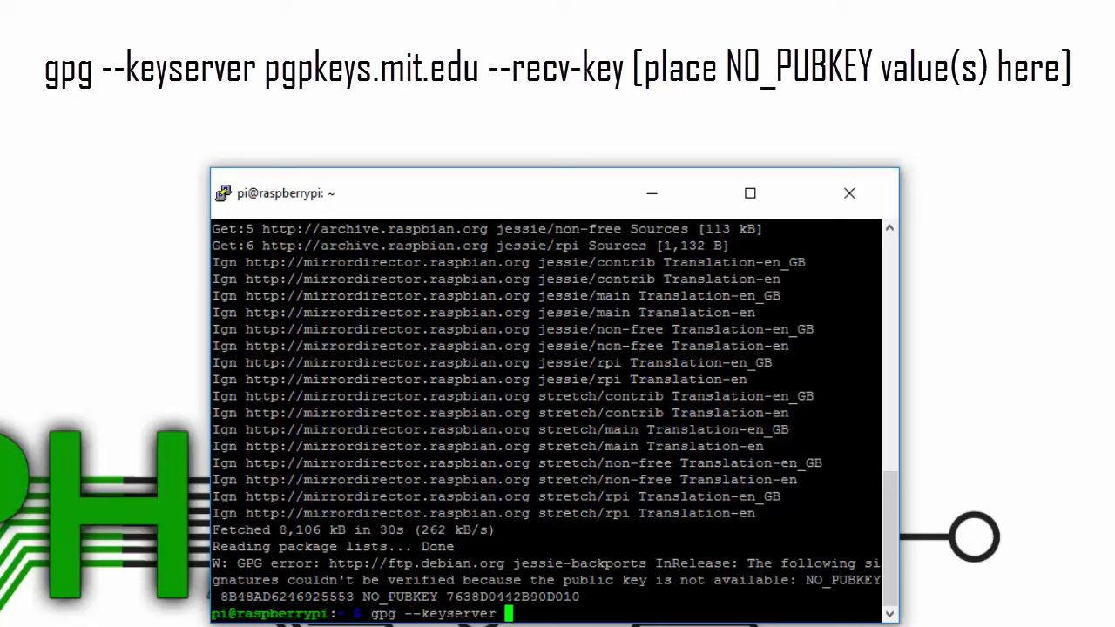
{"action": "type", "text": "pgp"}
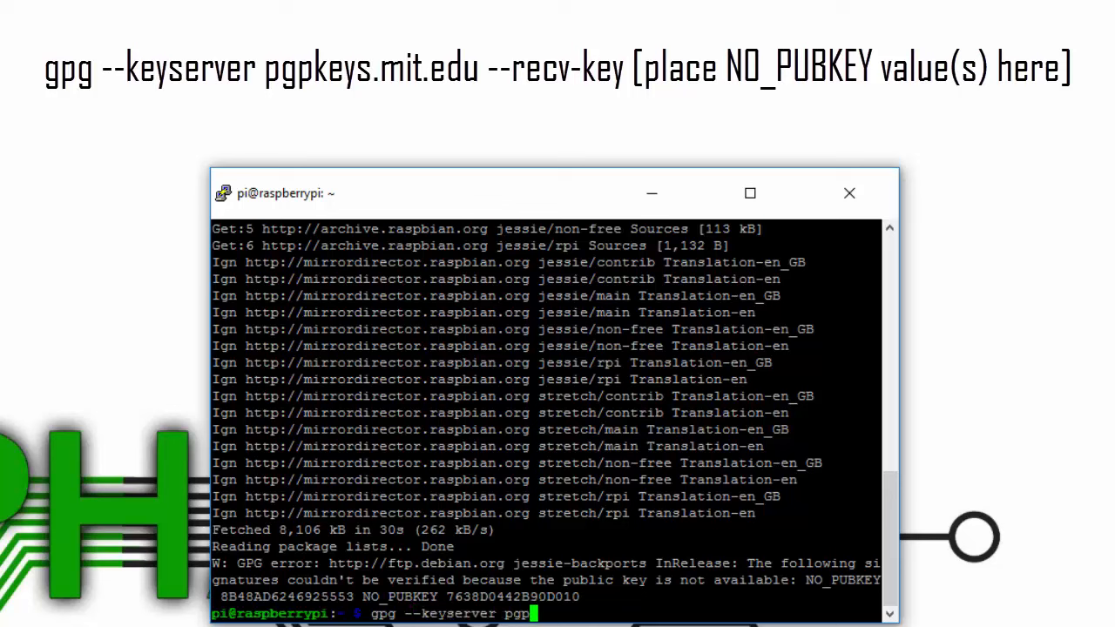
{"action": "type", "text": "keys.mit"}
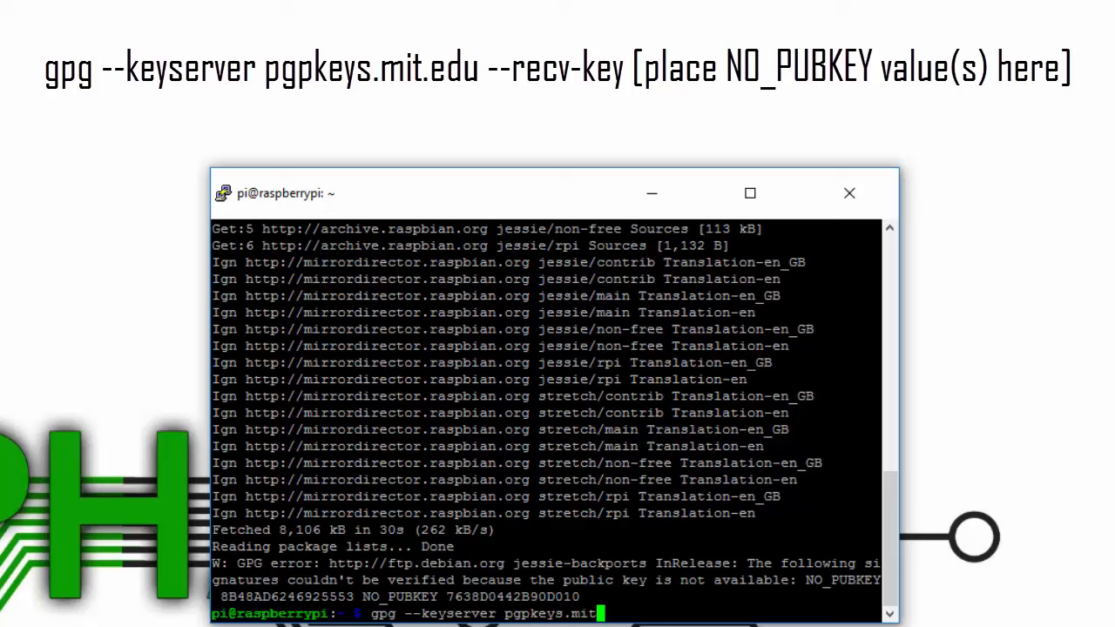
{"action": "type", "text": ".edu --"}
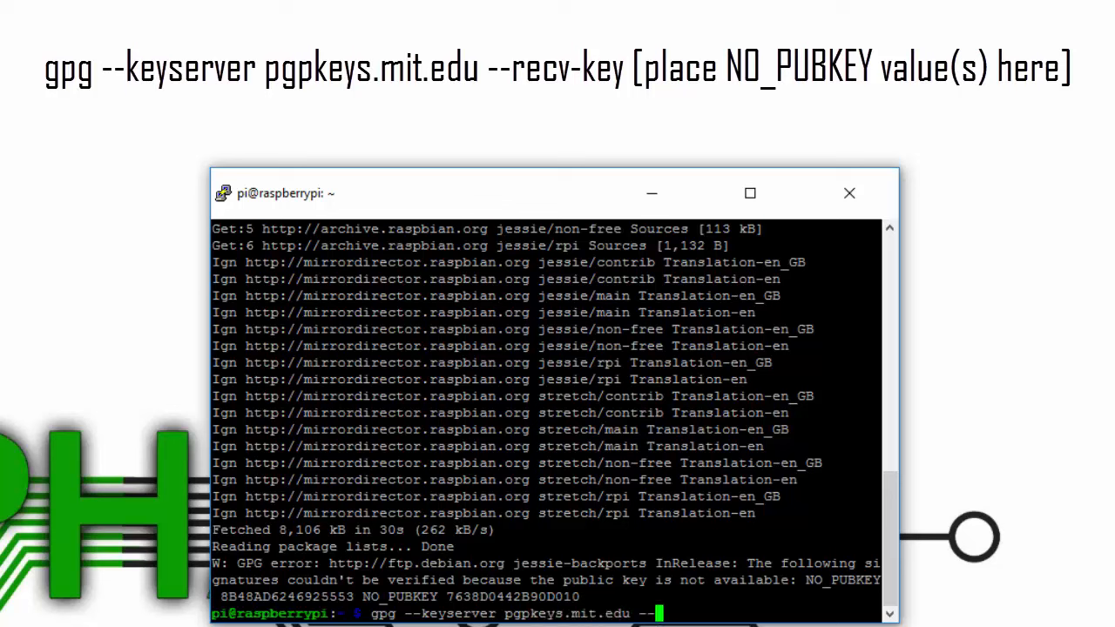
{"action": "type", "text": "recv"}
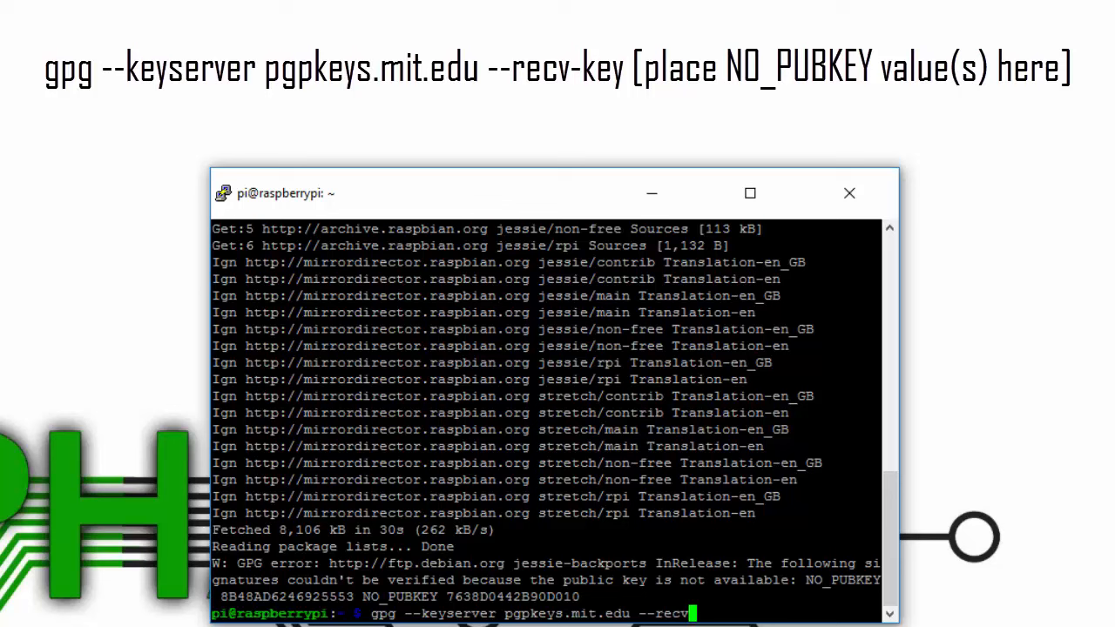
{"action": "type", "text": "-key"}
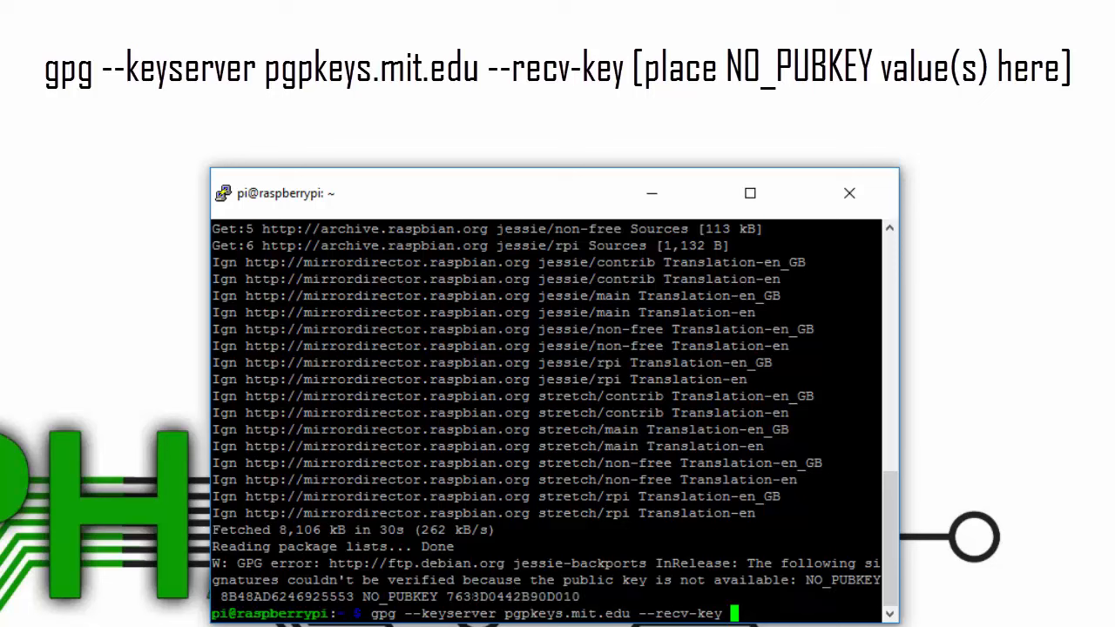
{"action": "double_click", "coordinate": [293, 613]}
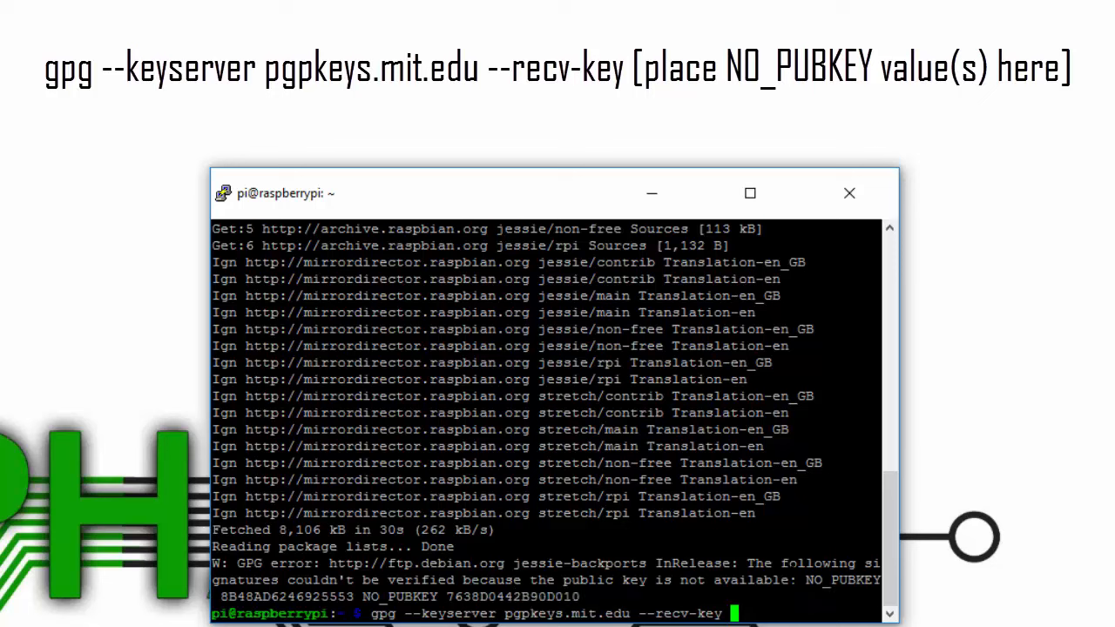
{"action": "double_click", "coordinate": [288, 616]}
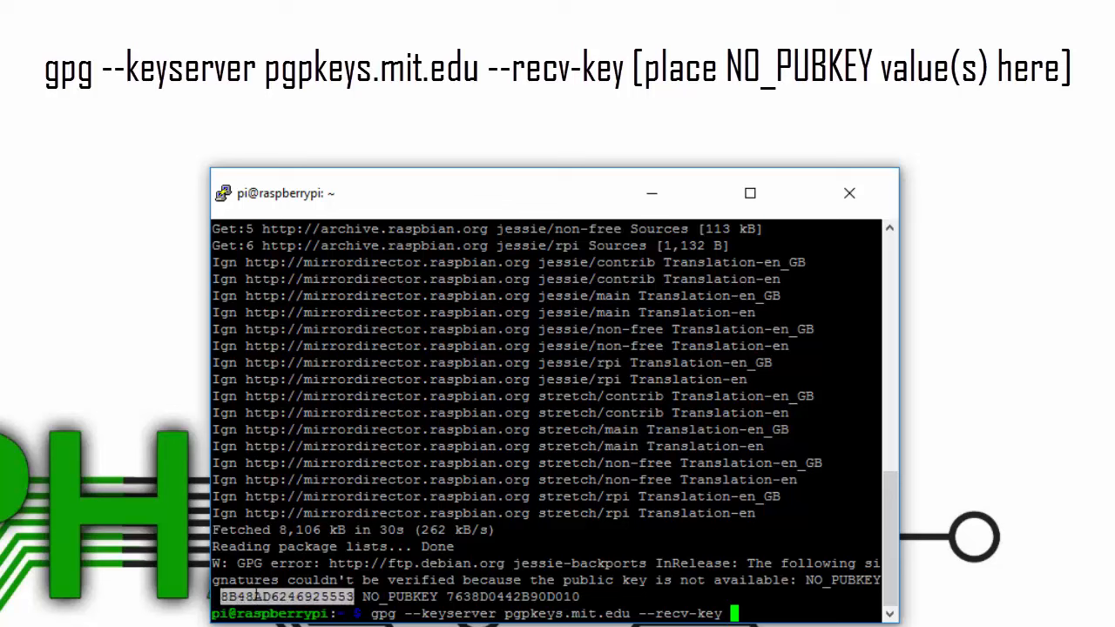
{"action": "type", "text": "8B48AD6246925553"}
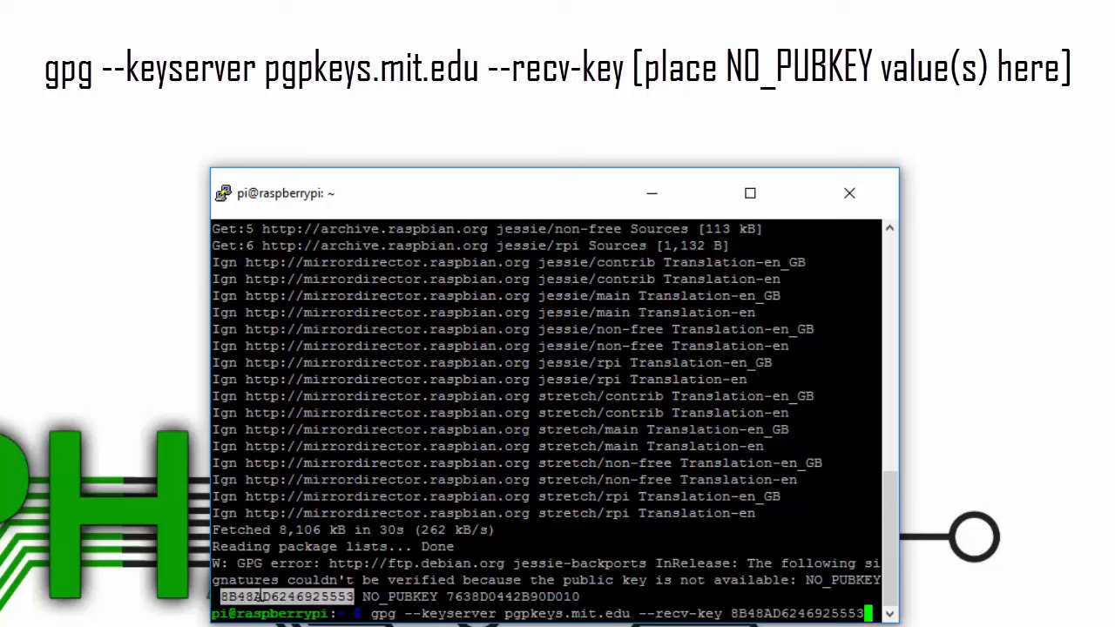
{"action": "scroll", "scroll_direction": "down", "scroll_amount": 3}
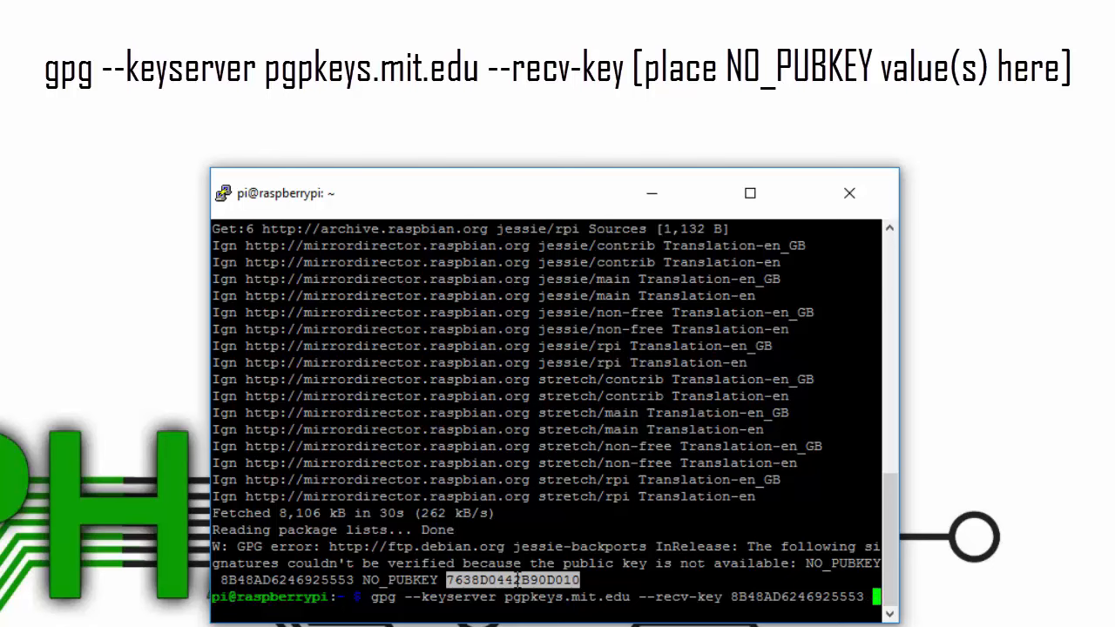
{"action": "key", "text": "Return"}
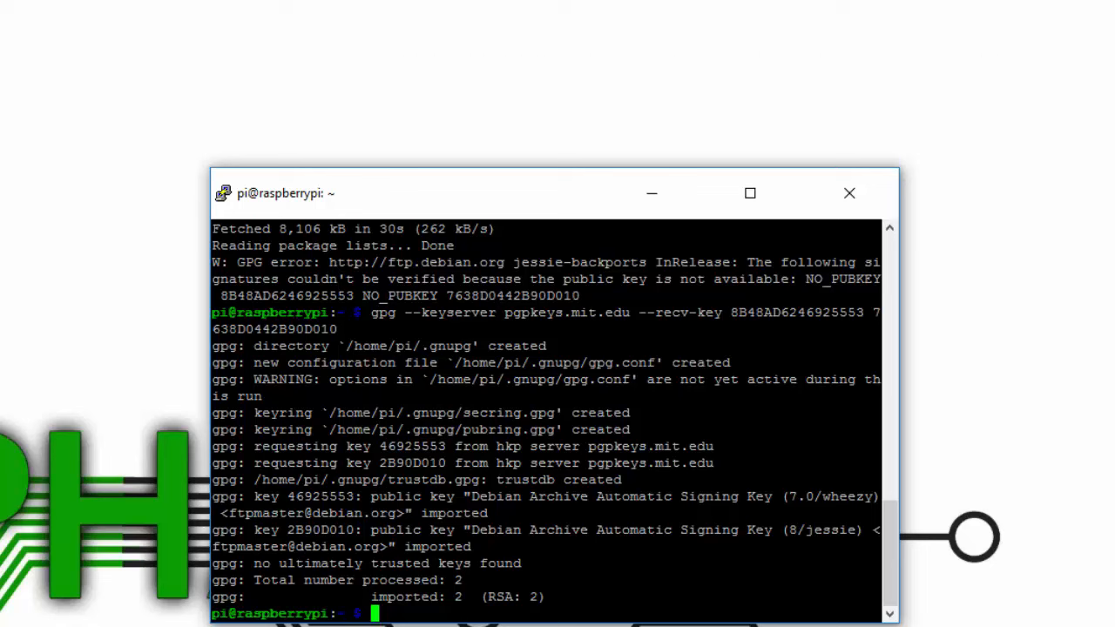
{"action": "type", "text": "gpg -a export 7638D0442B90D010"}
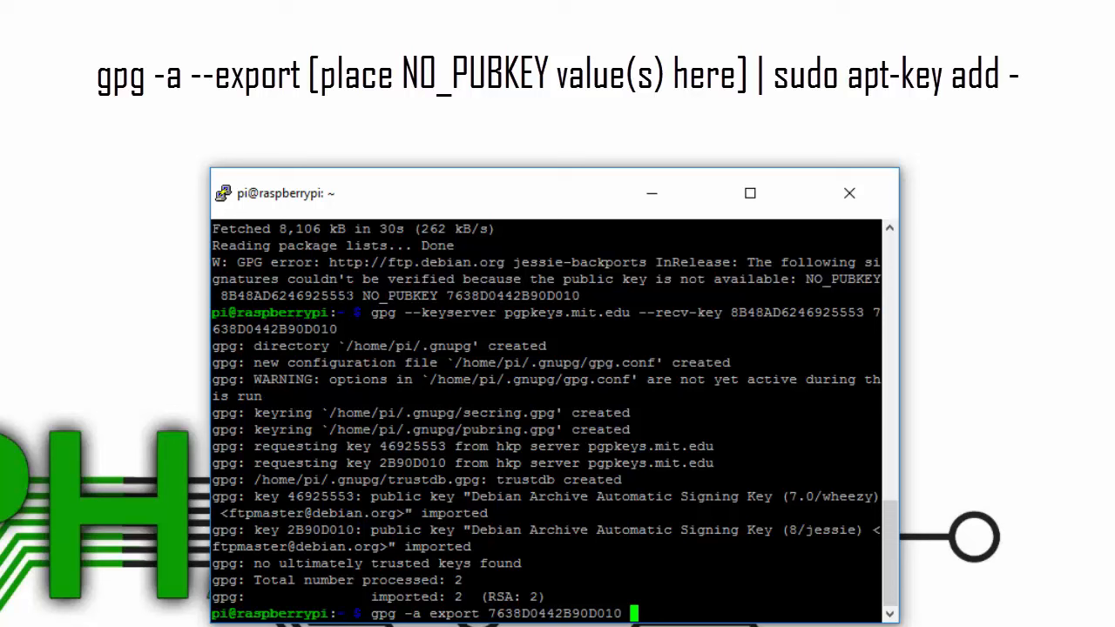
{"action": "left_click_drag", "start_coordinate": [225, 296], "coordinate": [355, 296]}
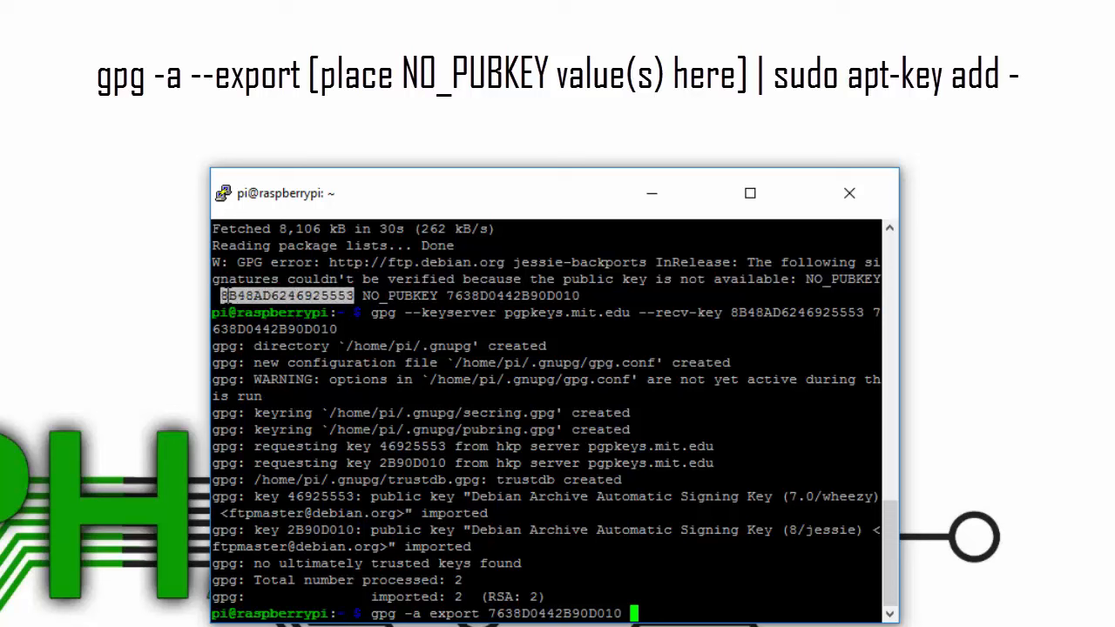
{"action": "type", "text": "8B48AD6246925553"}
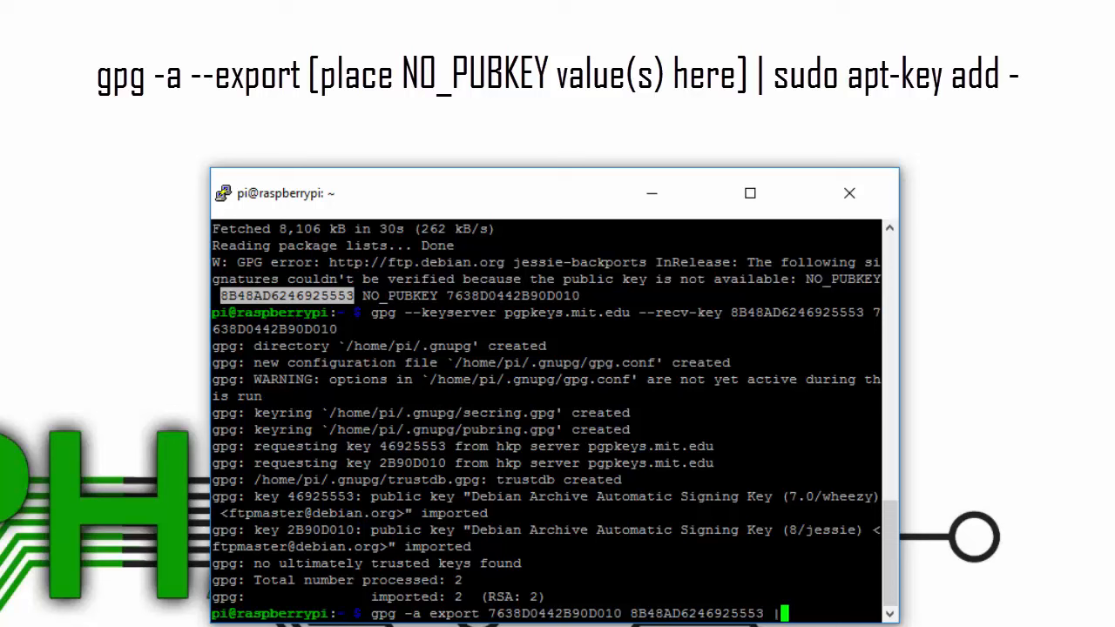
{"action": "type", "text": "| sudo apt-key add -"}
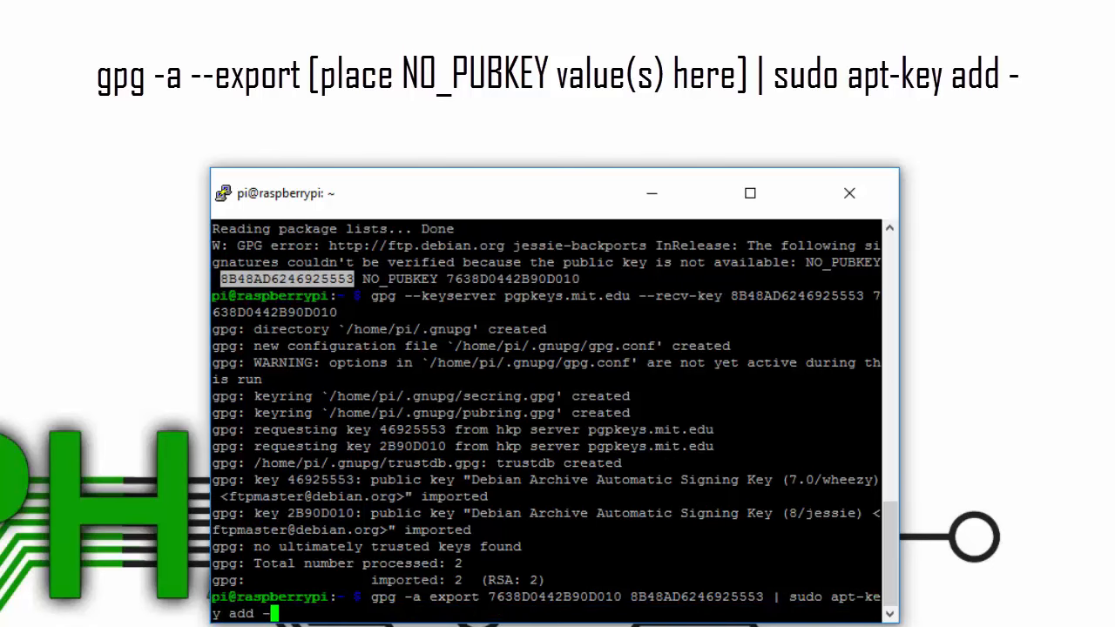
{"action": "key", "text": "Return"}
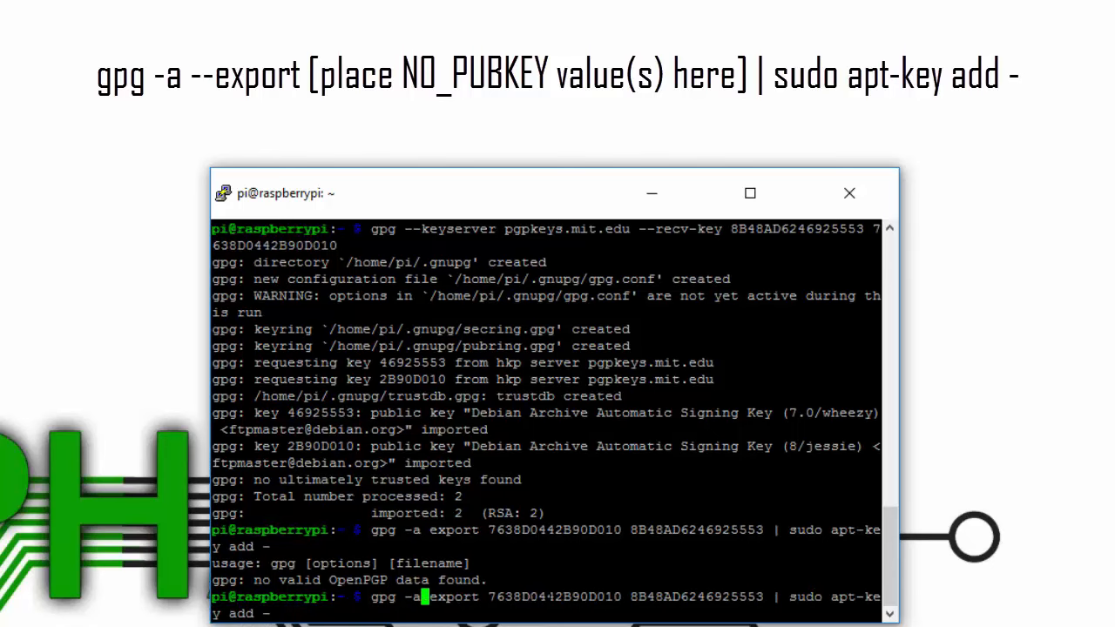
Correct -export to --export and rerun so apt-key add returns OK
{"action": "type", "text": "--"}
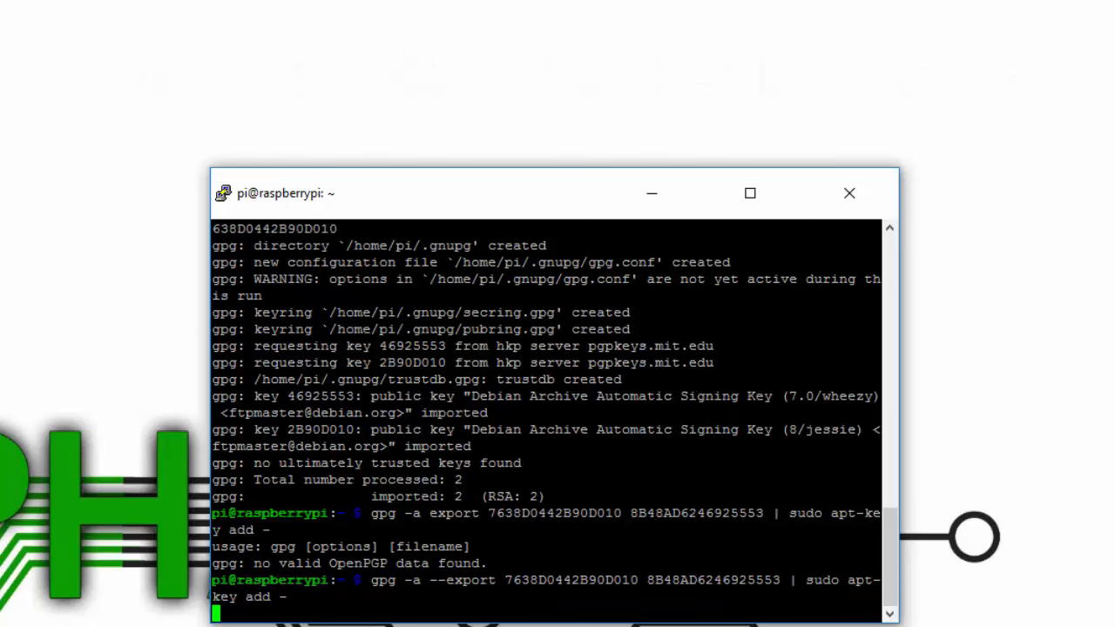
{"action": "key", "text": "Return"}
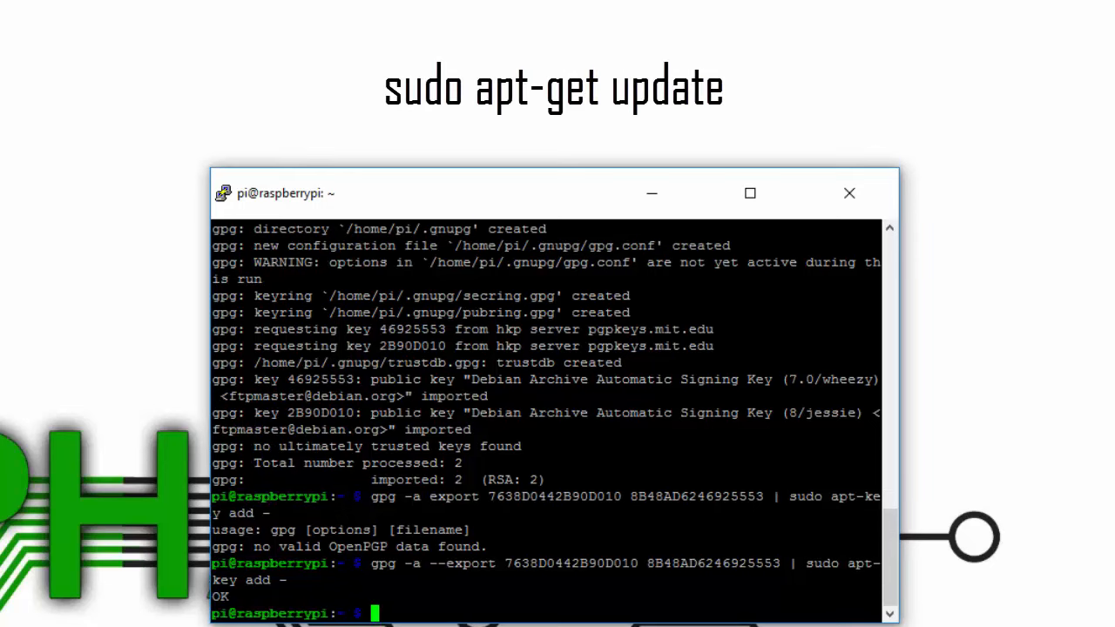
Run sudo apt-get update again now that the backports keys are trusted
{"action": "type", "text": "sudo apt"}
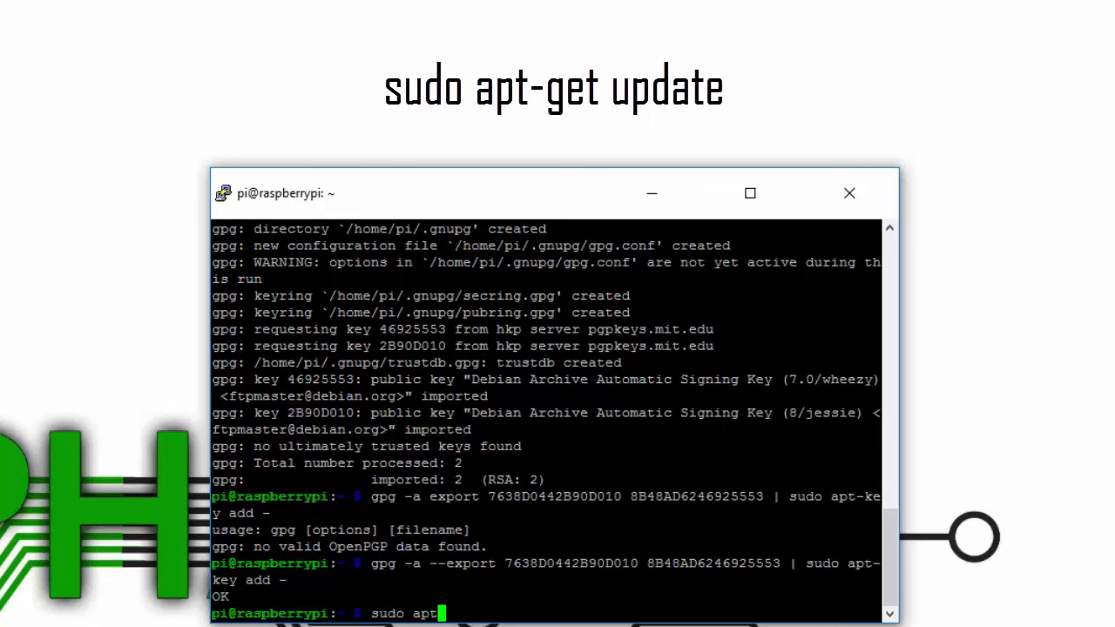
{"action": "type", "text": "-get update"}
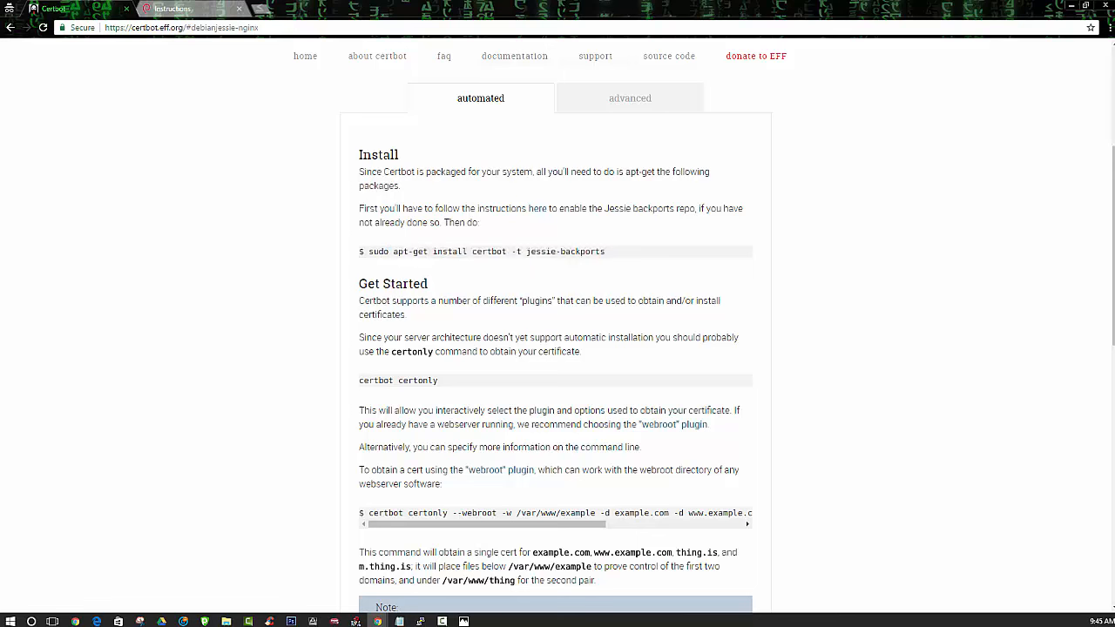
{"action": "mouse_move", "coordinate": [820, 59]}
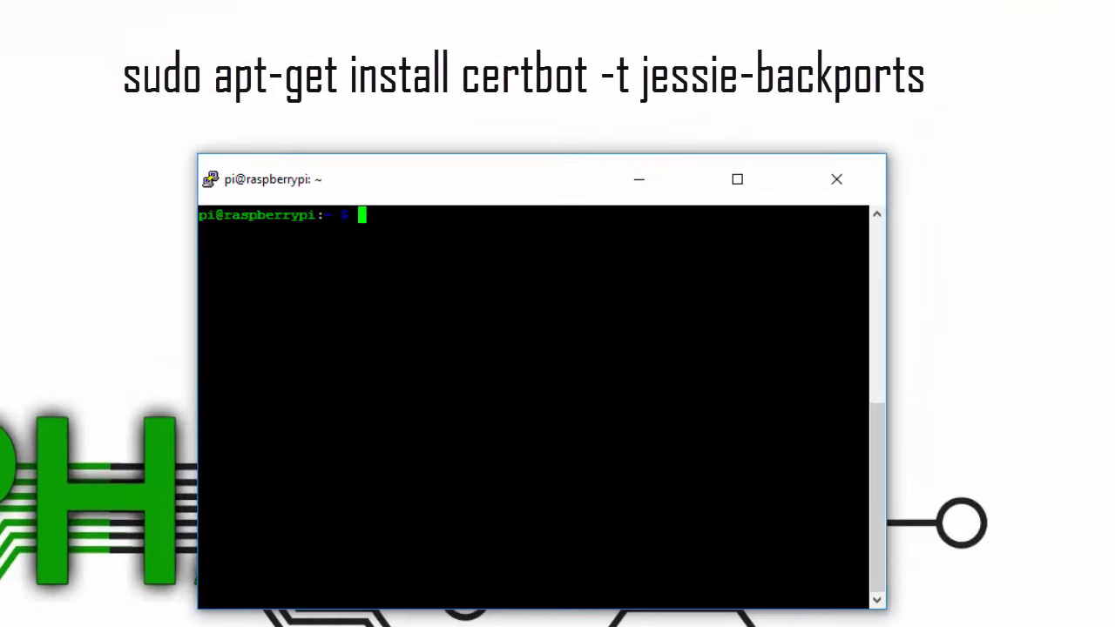
Run sudo apt-get install certbot -t jessie-backports and answer y to continue
{"action": "type", "text": "sudo apt="}
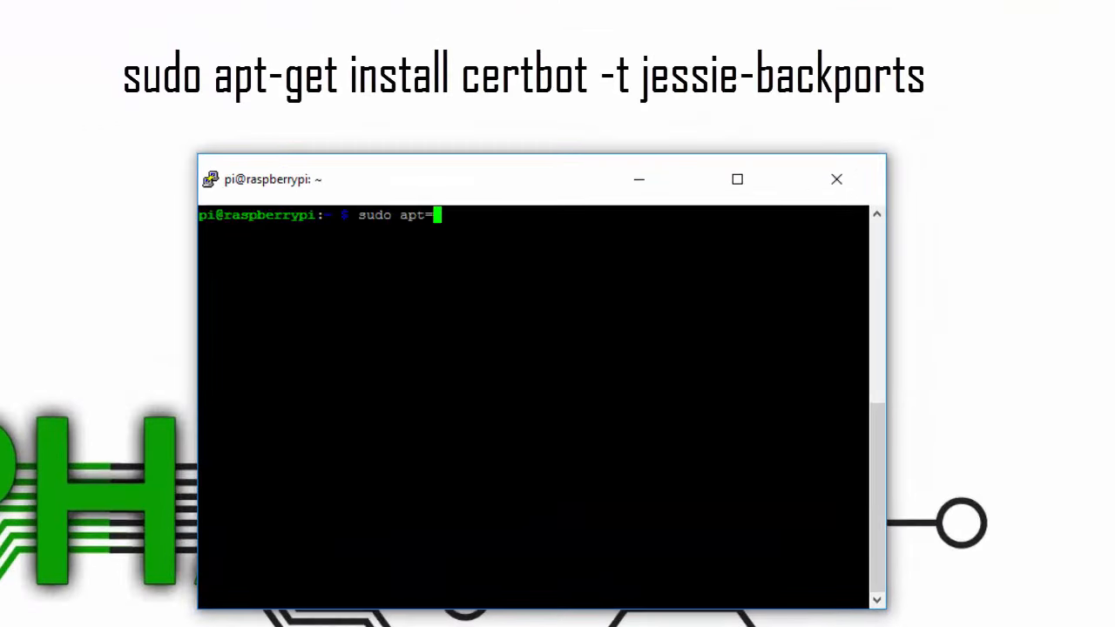
{"action": "type", "text": "get"}
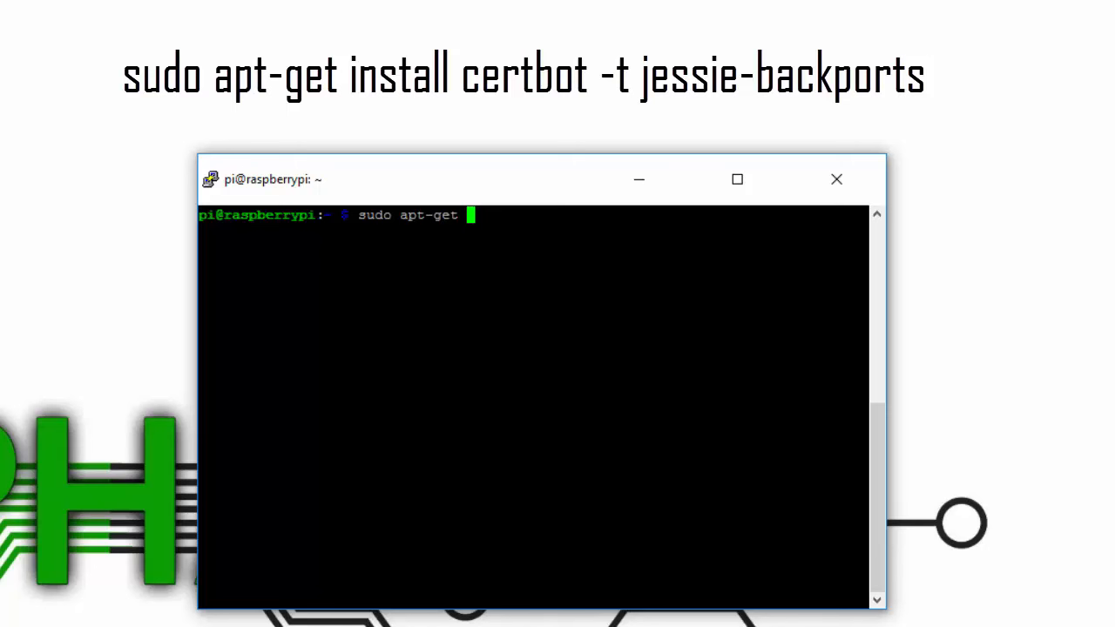
{"action": "type", "text": "install cert"}
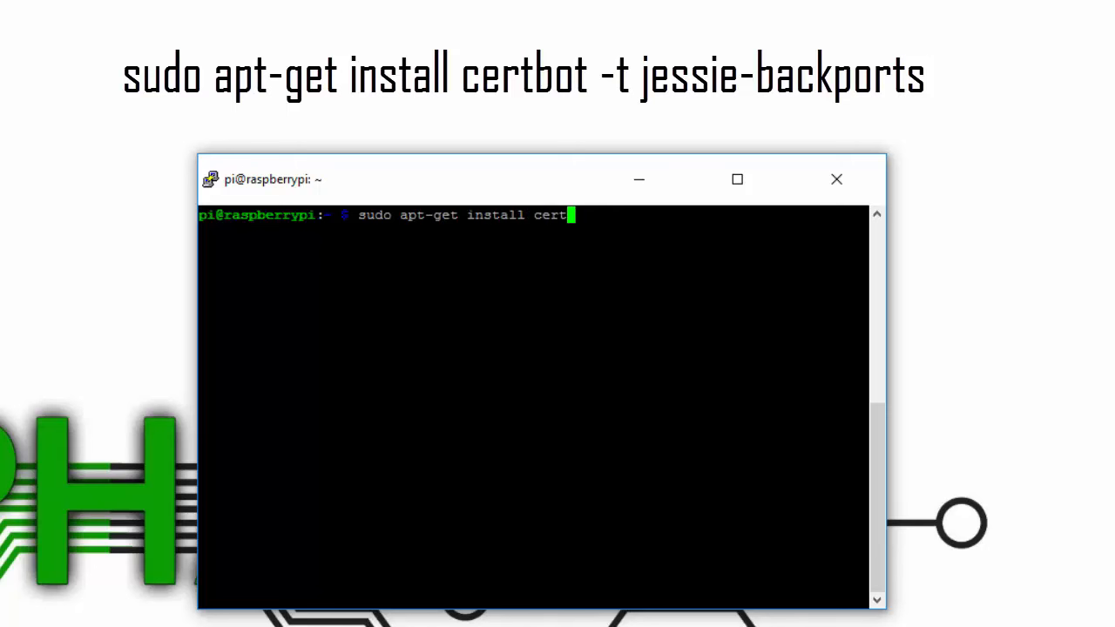
{"action": "type", "text": "bot -t"}
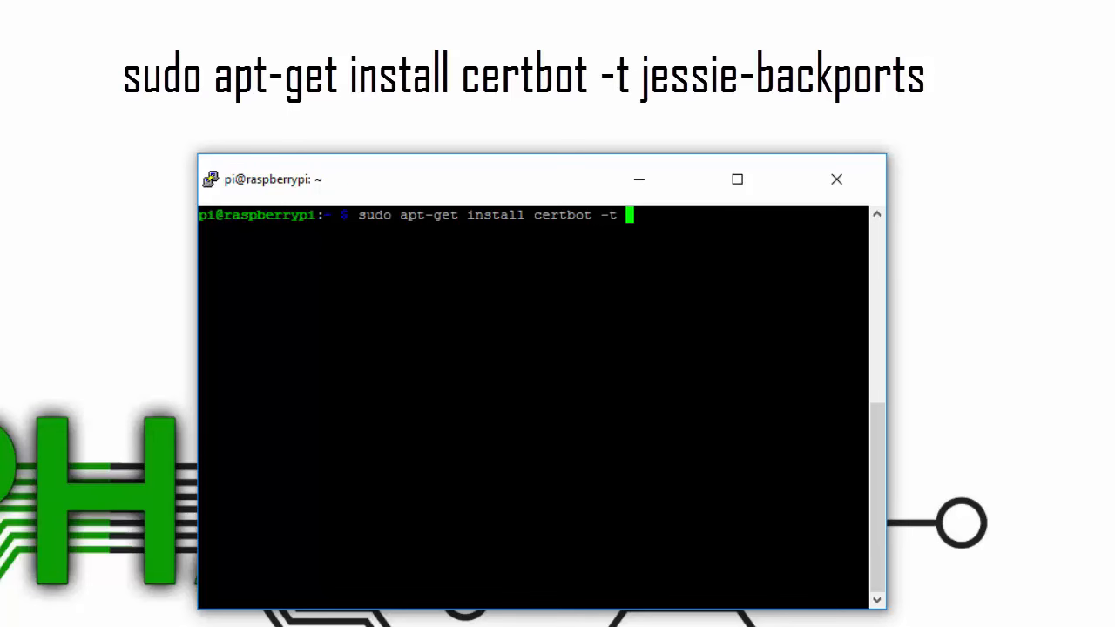
{"action": "type", "text": "jessie-"}
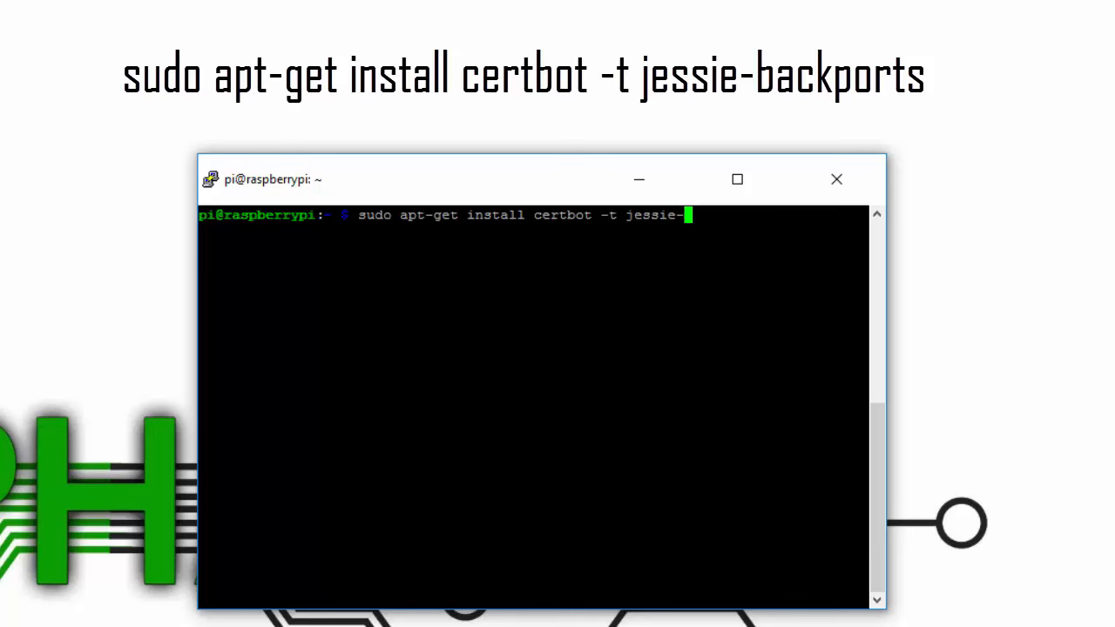
{"action": "type", "text": "backports"}
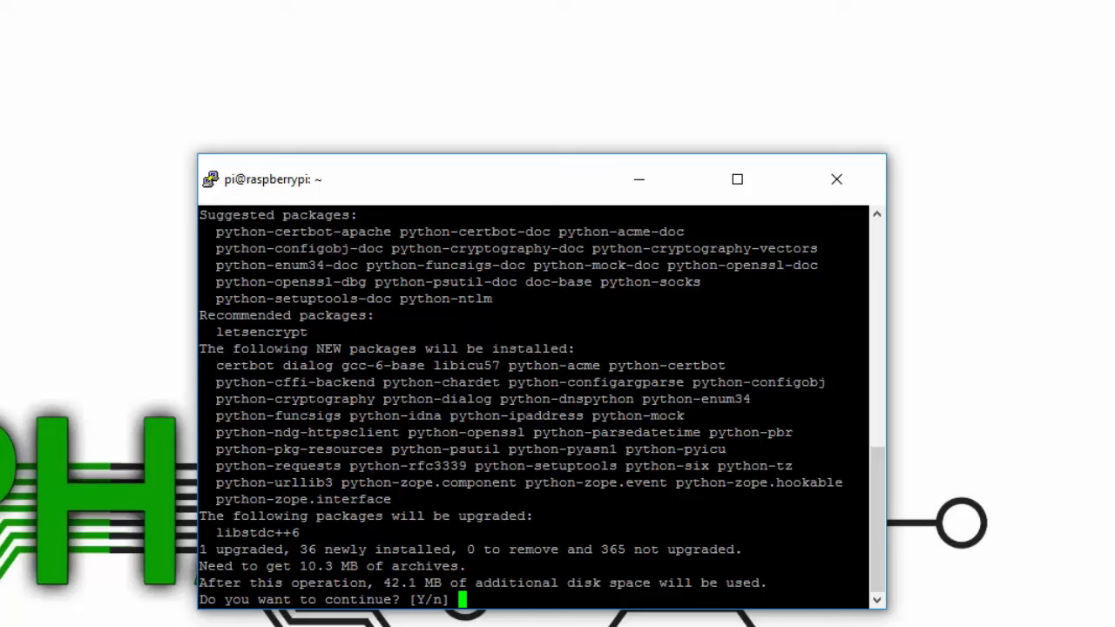
{"action": "type", "text": "y"}
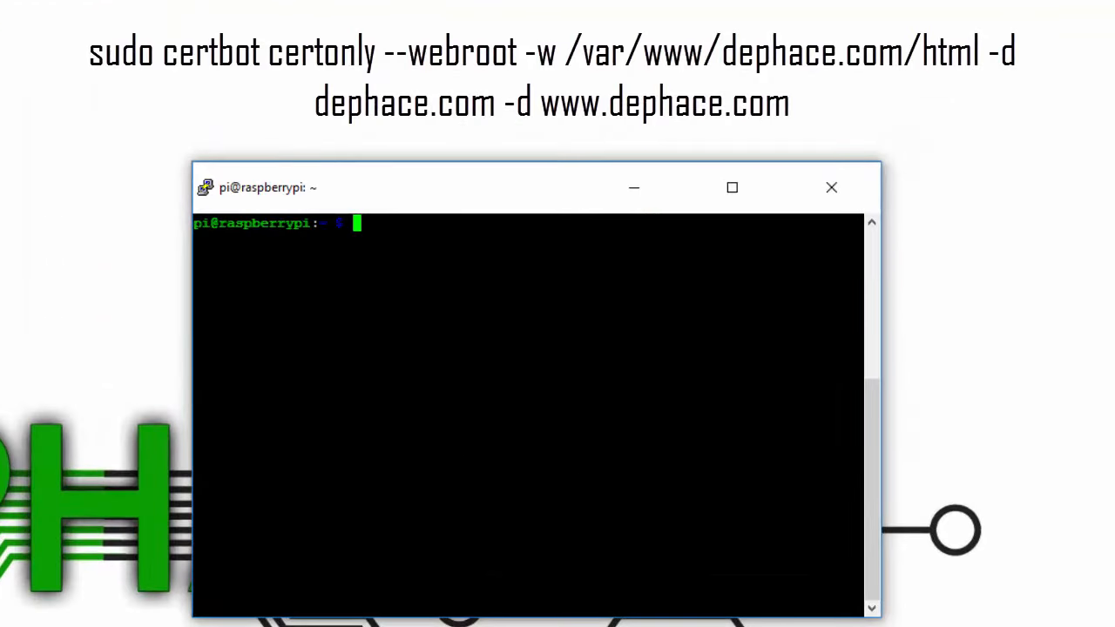
{"action": "type", "text": "sudo cer"}
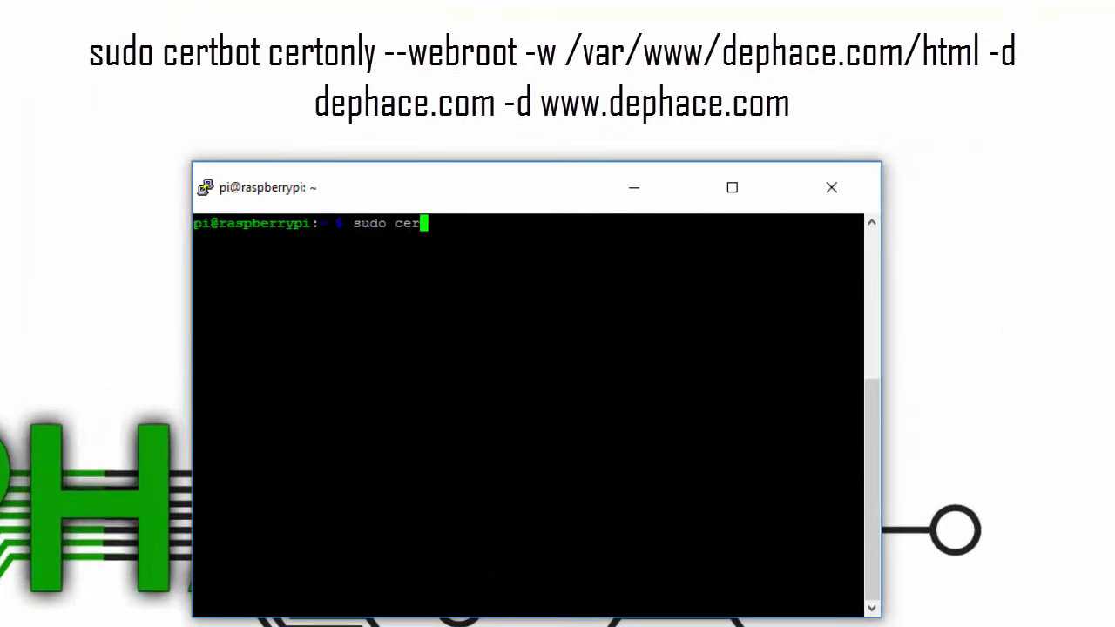
{"action": "type", "text": "tbot cer"}
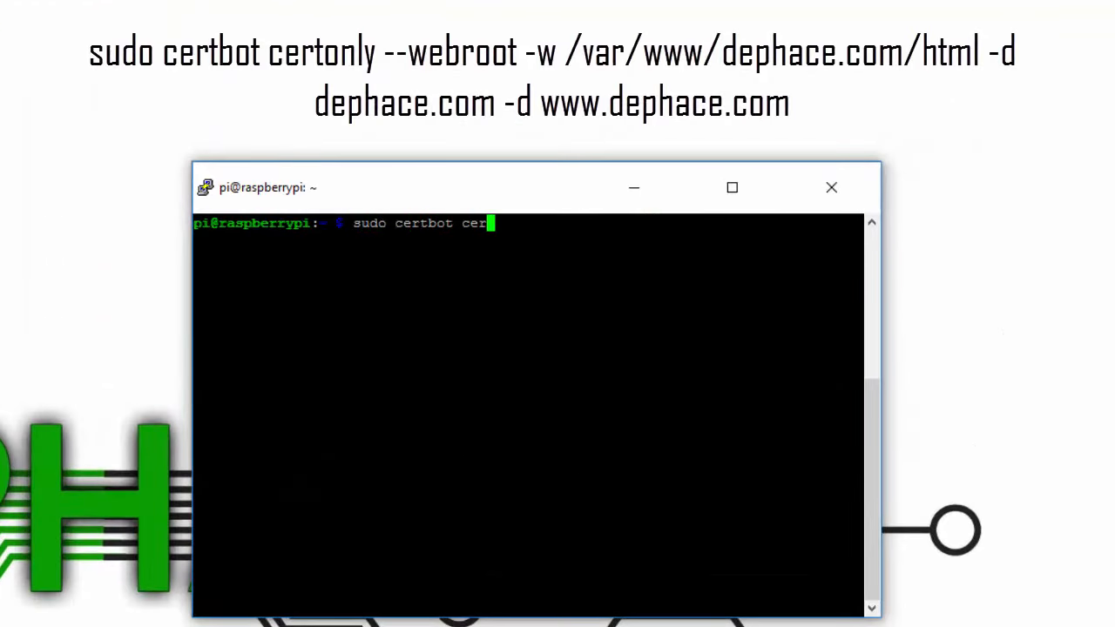
{"action": "type", "text": "tonly"}
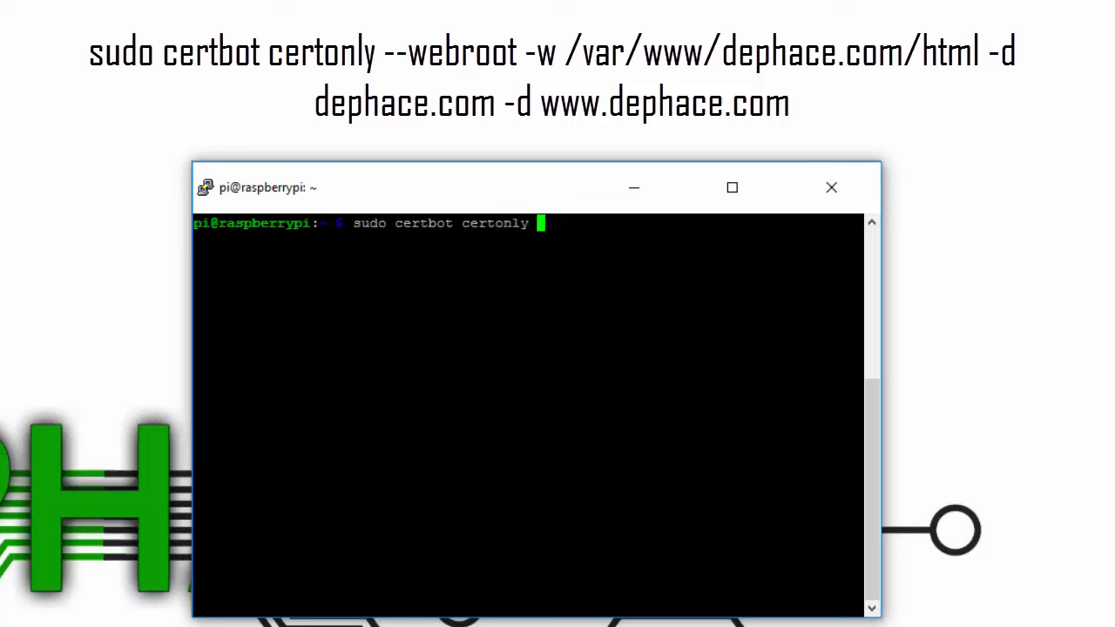
{"action": "type", "text": "--webroot"}
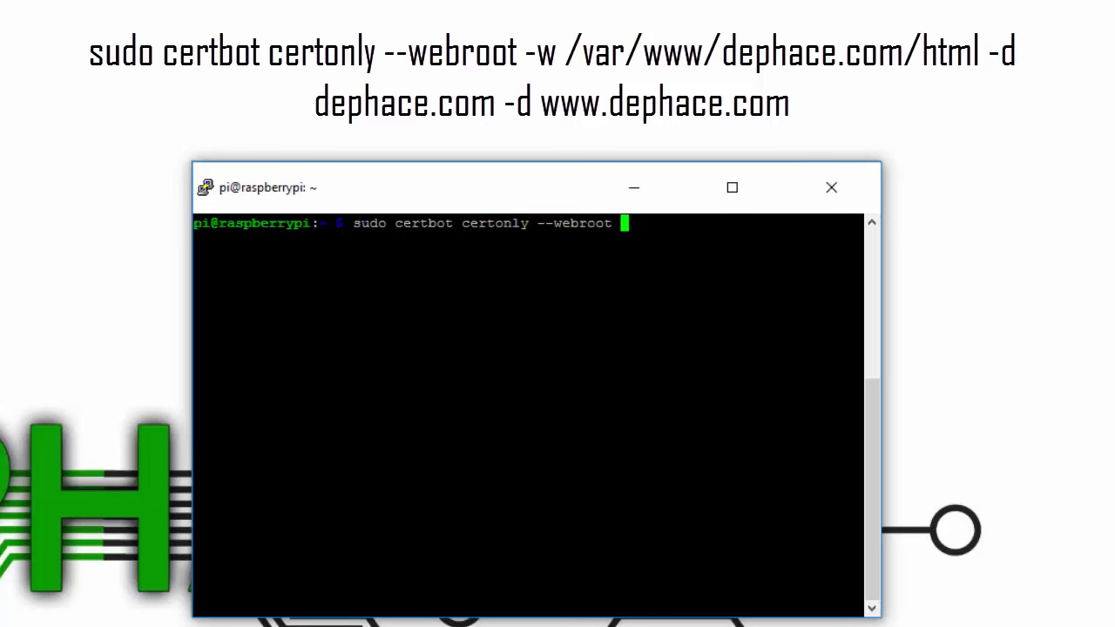
{"action": "type", "text": "-w"}
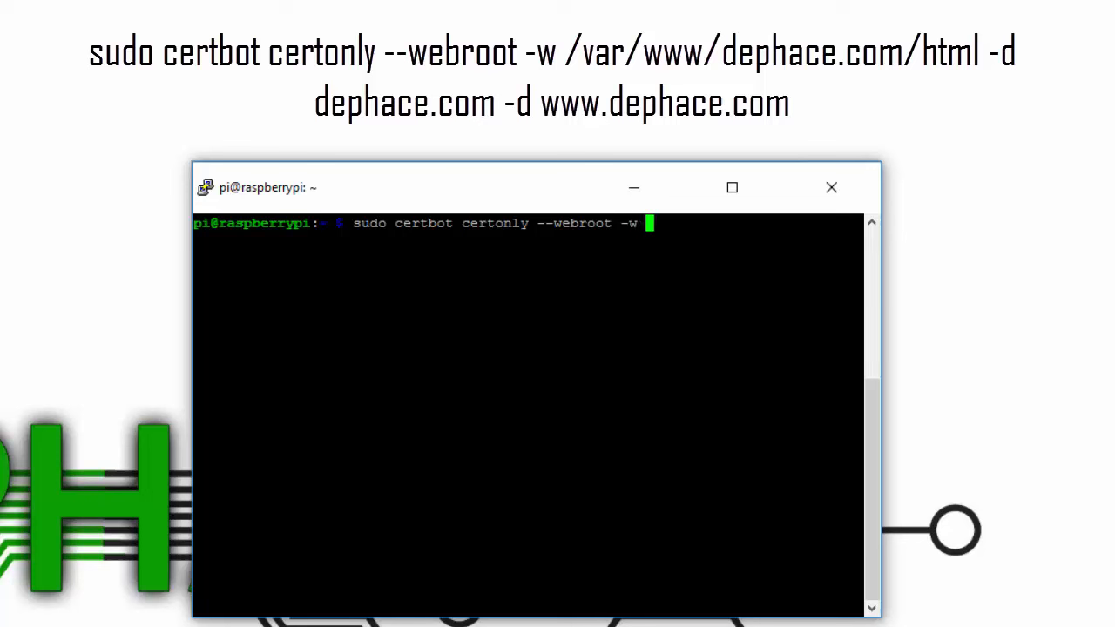
{"action": "type", "text": "/"}
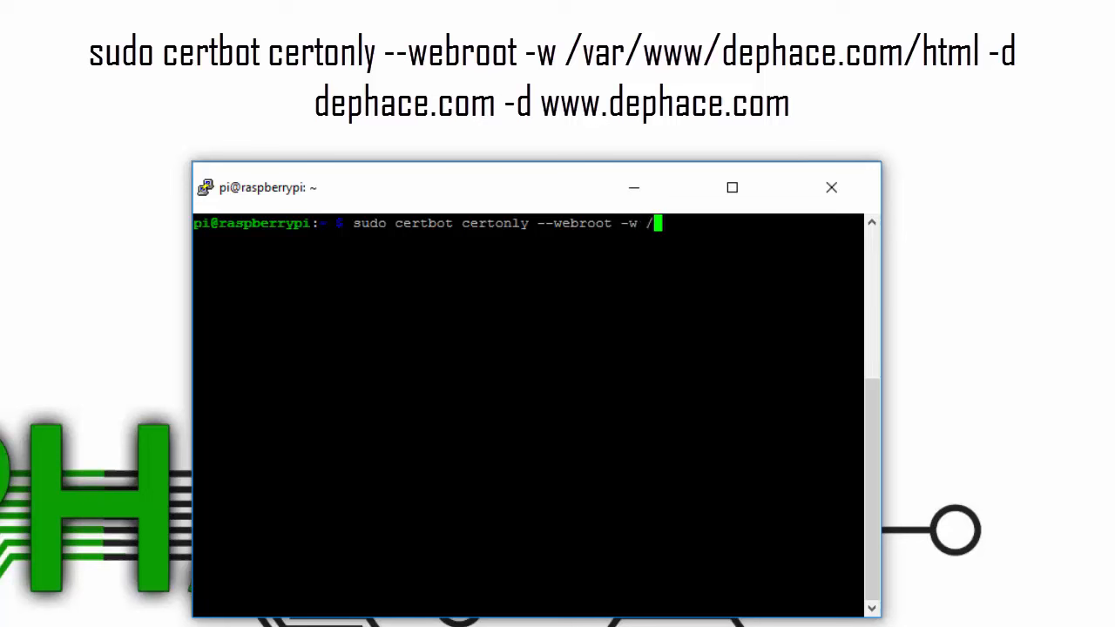
{"action": "type", "text": "var/www"}
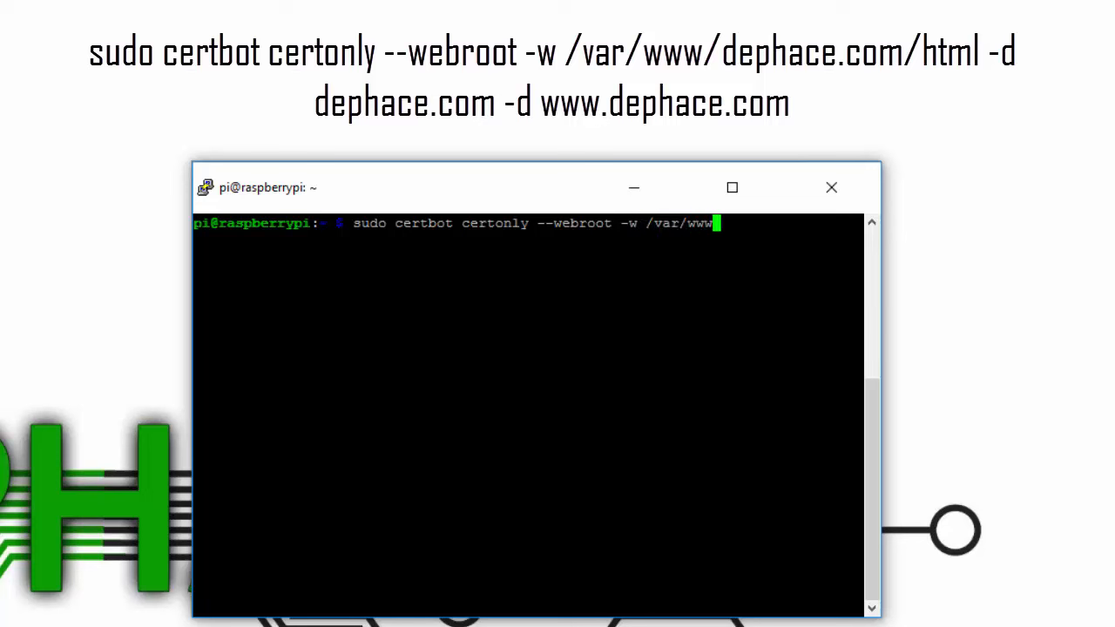
{"action": "type", "text": "/dephace.com"}
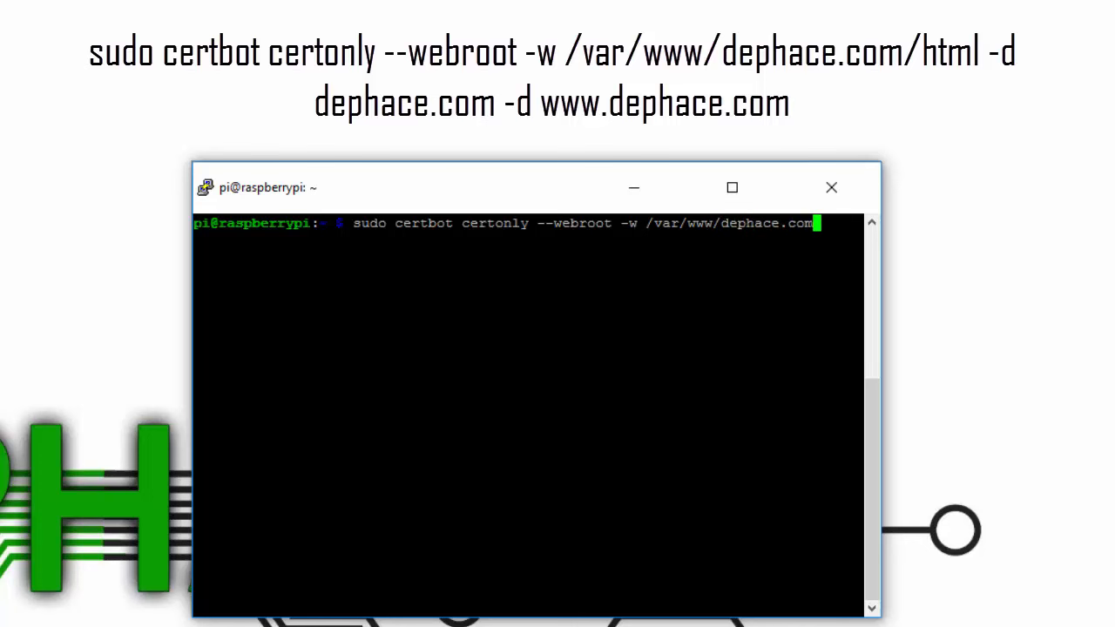
{"action": "type", "text": "/html"}
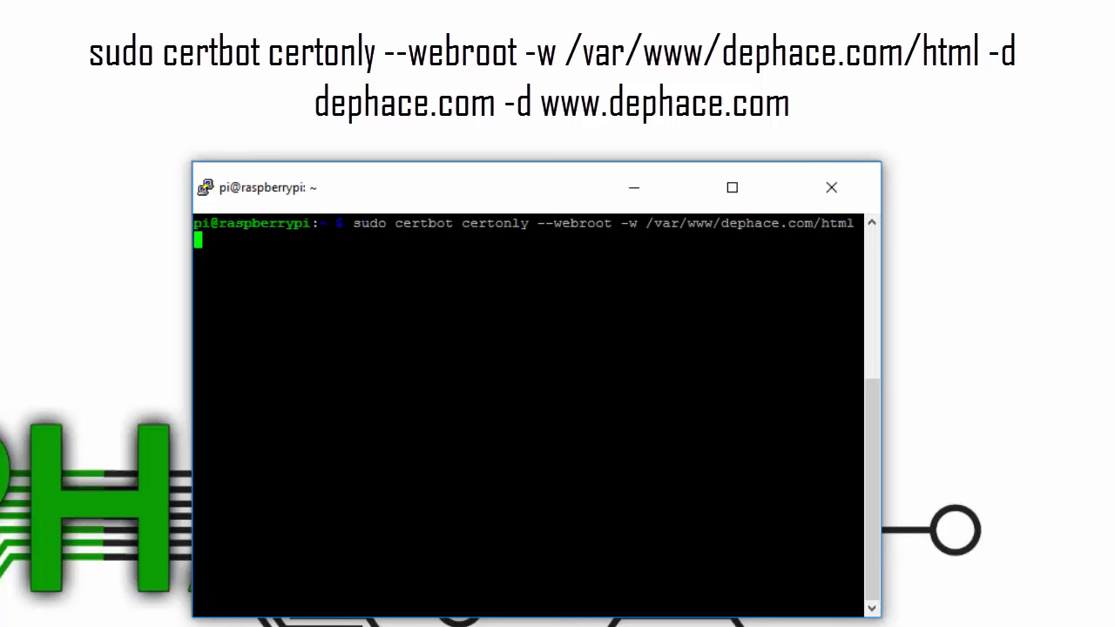
{"action": "type", "text": "-d dephace"}
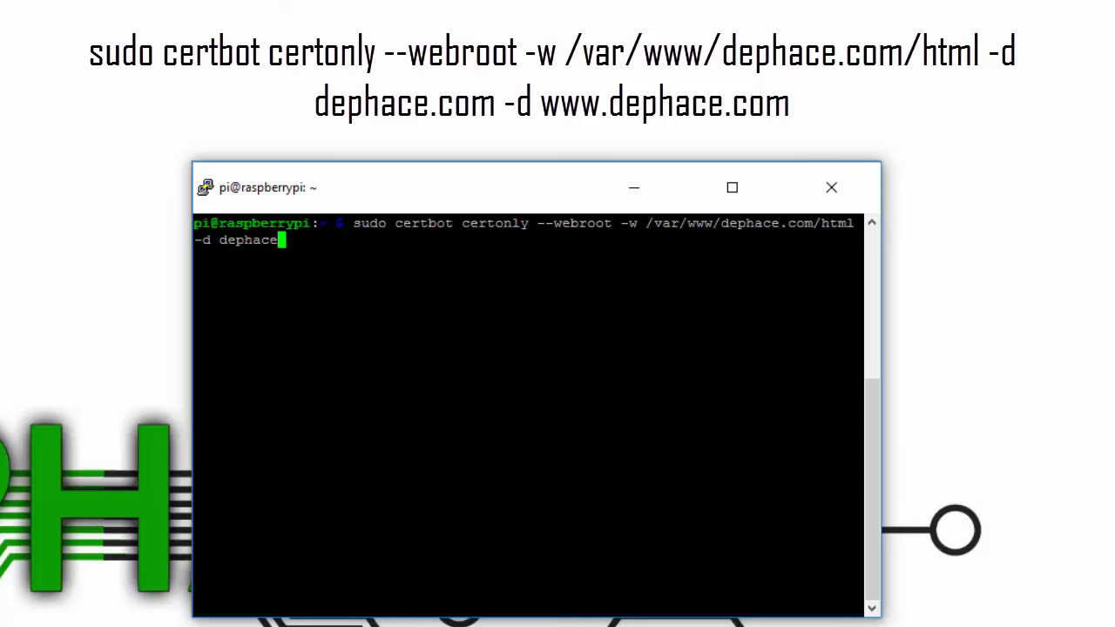
{"action": "type", "text": ".com -d"}
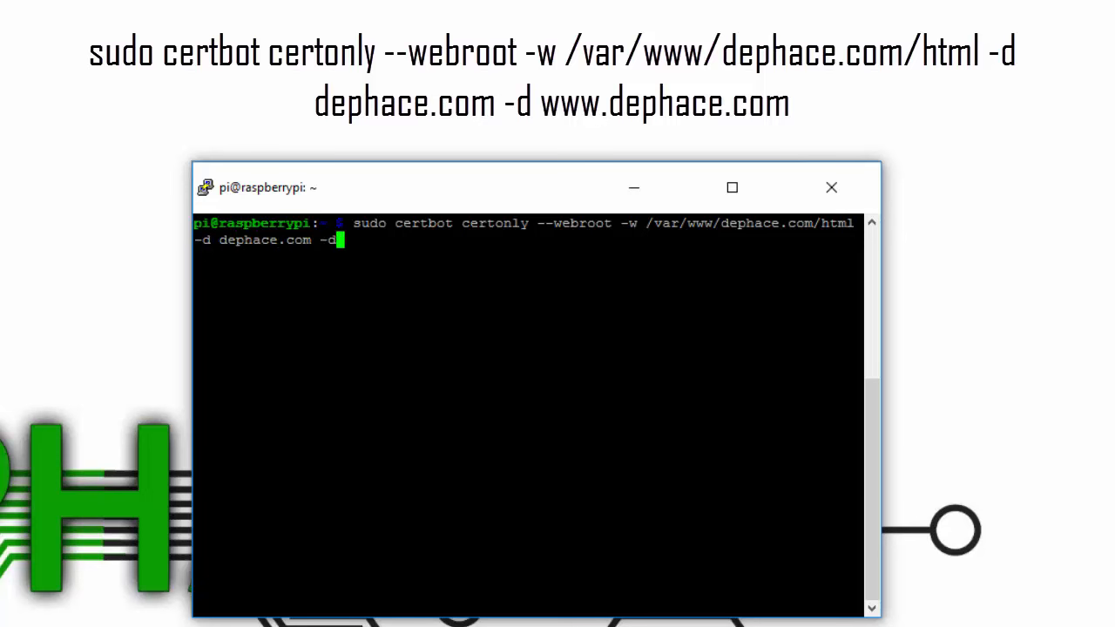
{"action": "type", "text": "www.deaphc"}
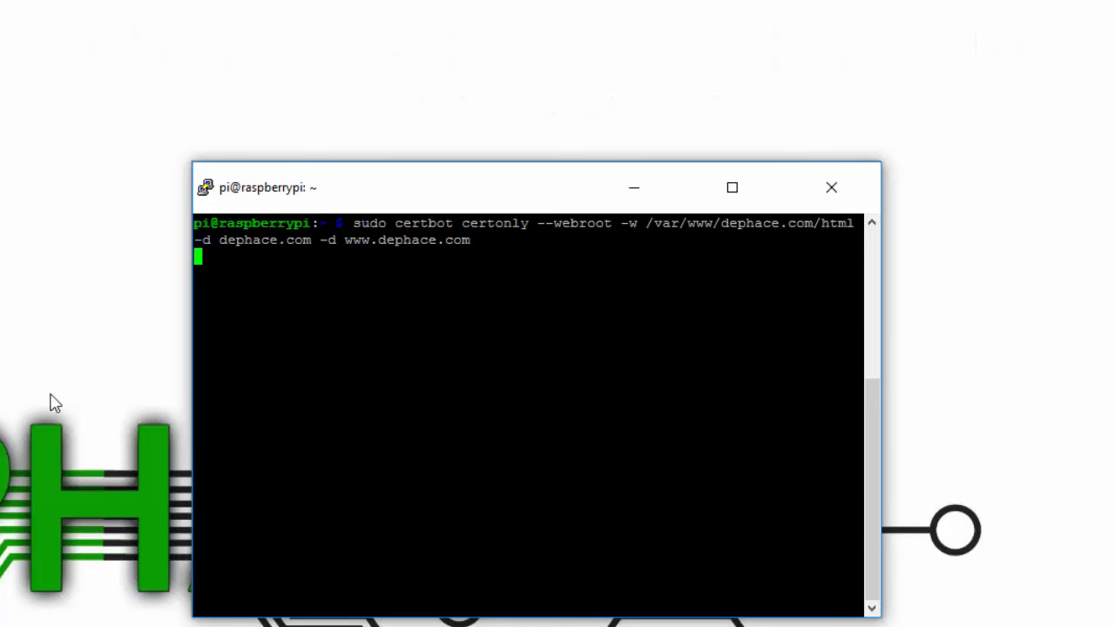
Run certbot until the Congratulations notice reports the chain saved under /etc/letsencrypt/live/dephace.com/fullchain.pem
{"action": "key", "text": "Return"}
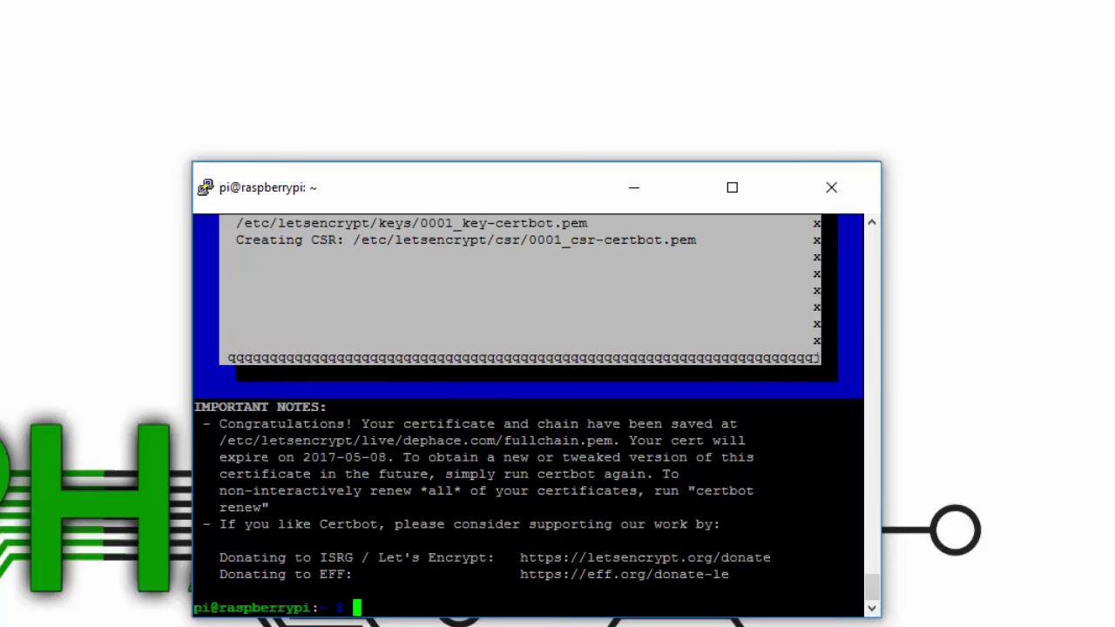
{"action": "double_click", "coordinate": [279, 423]}
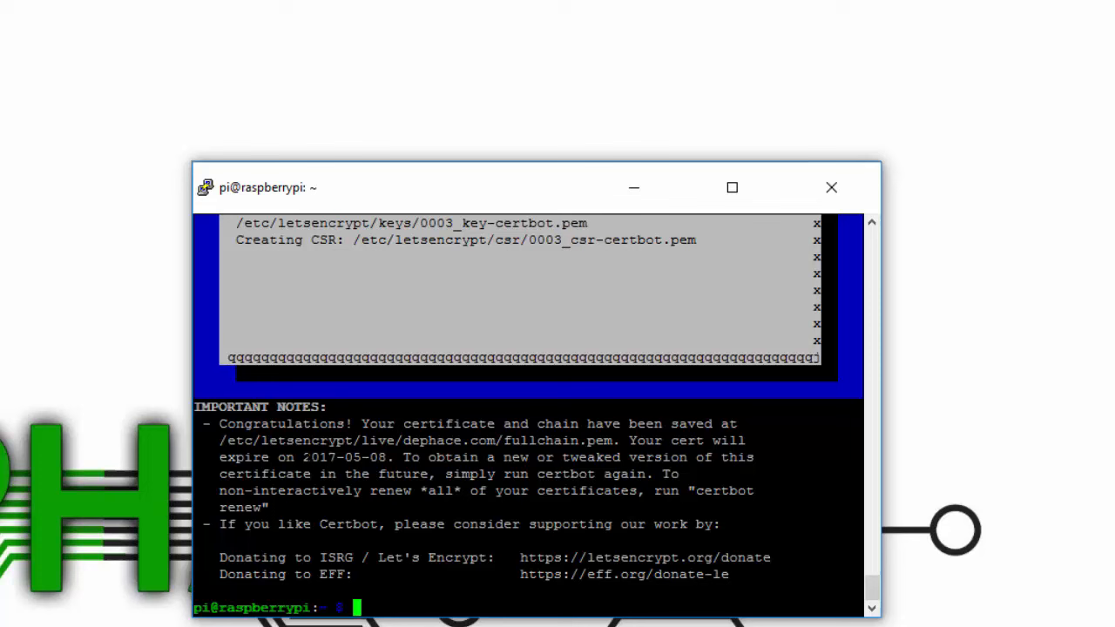
{"action": "double_click", "coordinate": [362, 456]}
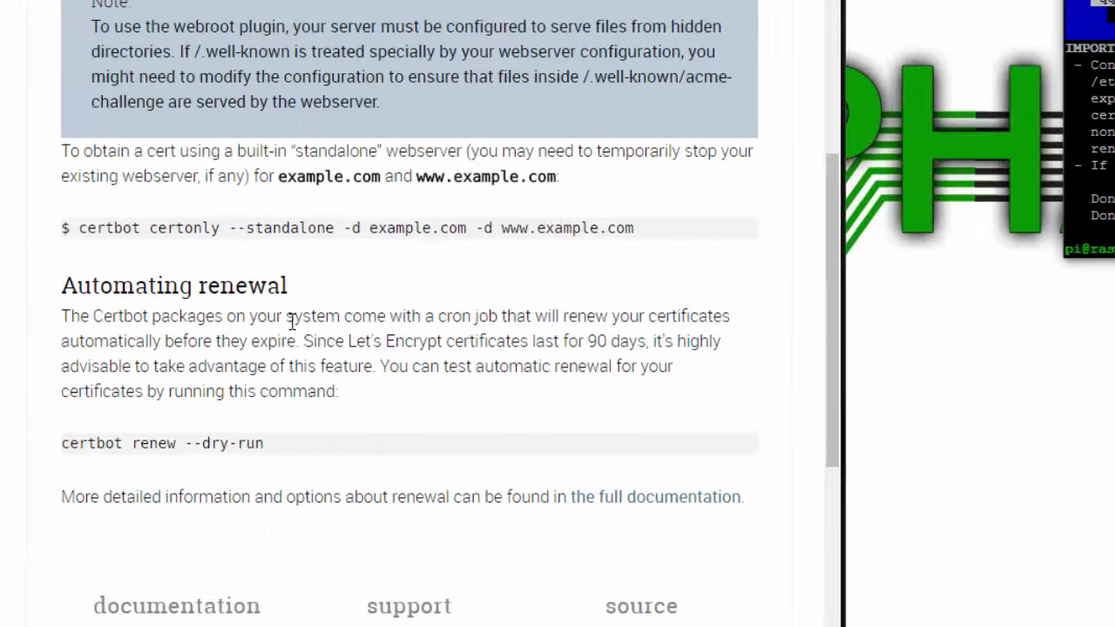
{"action": "mouse_move", "coordinate": [601, 328]}
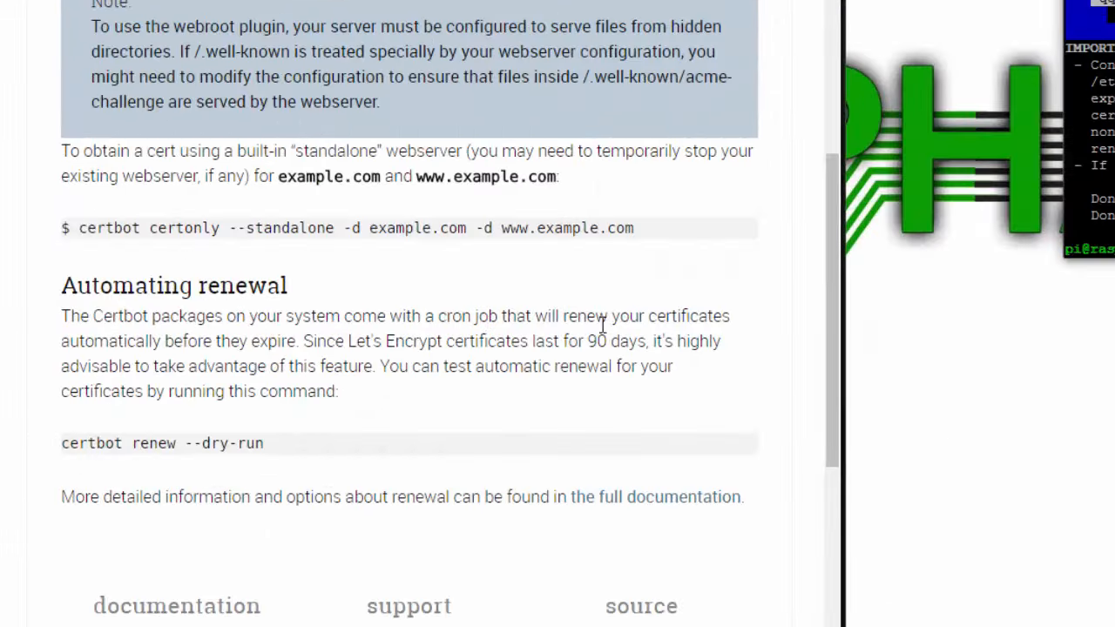
{"action": "mouse_move", "coordinate": [350, 385]}
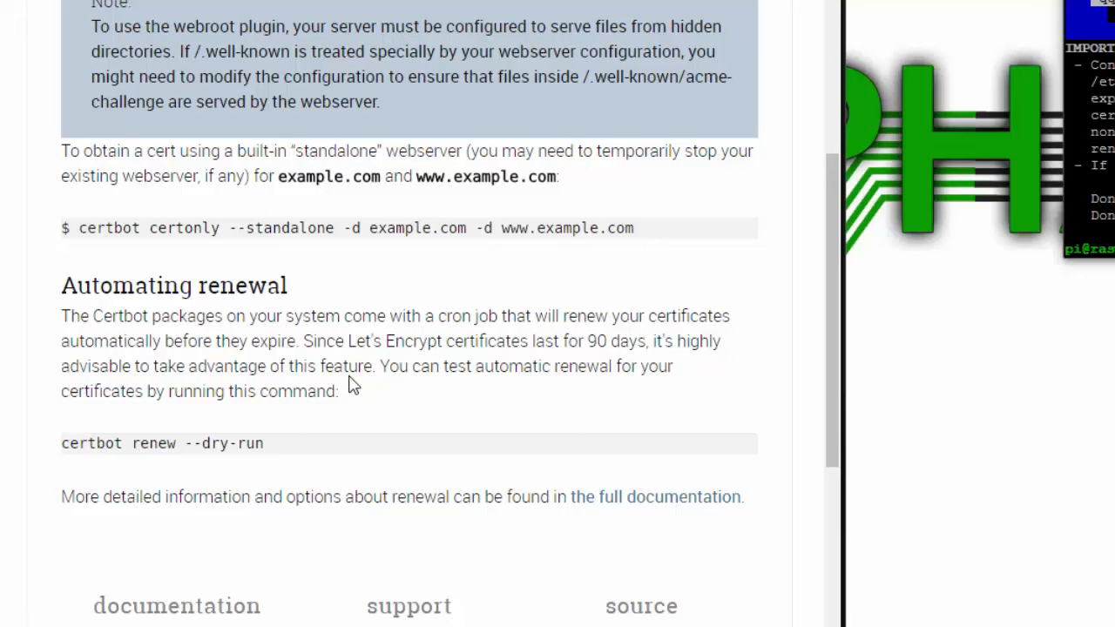
{"action": "mouse_move", "coordinate": [620, 354]}
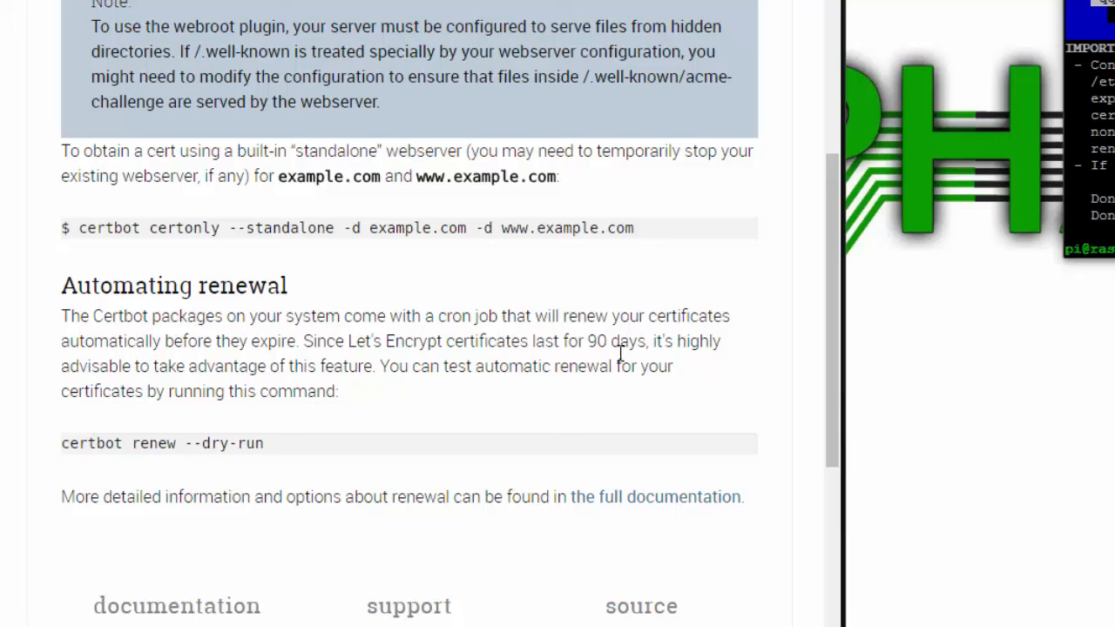
{"action": "mouse_move", "coordinate": [428, 408]}
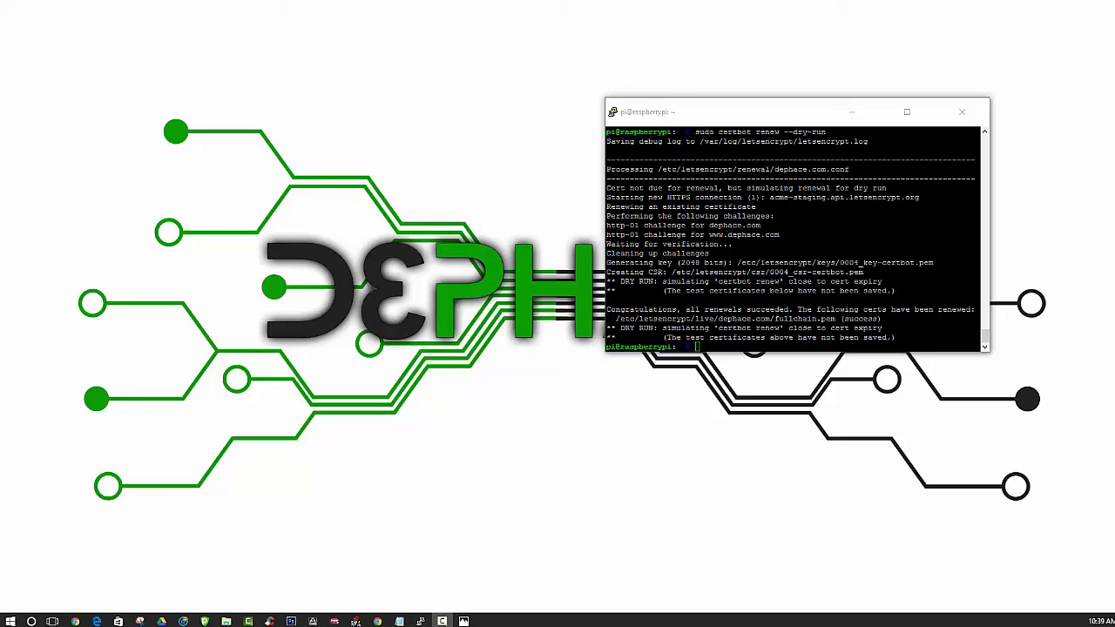
{"action": "mouse_move", "coordinate": [139, 193]}
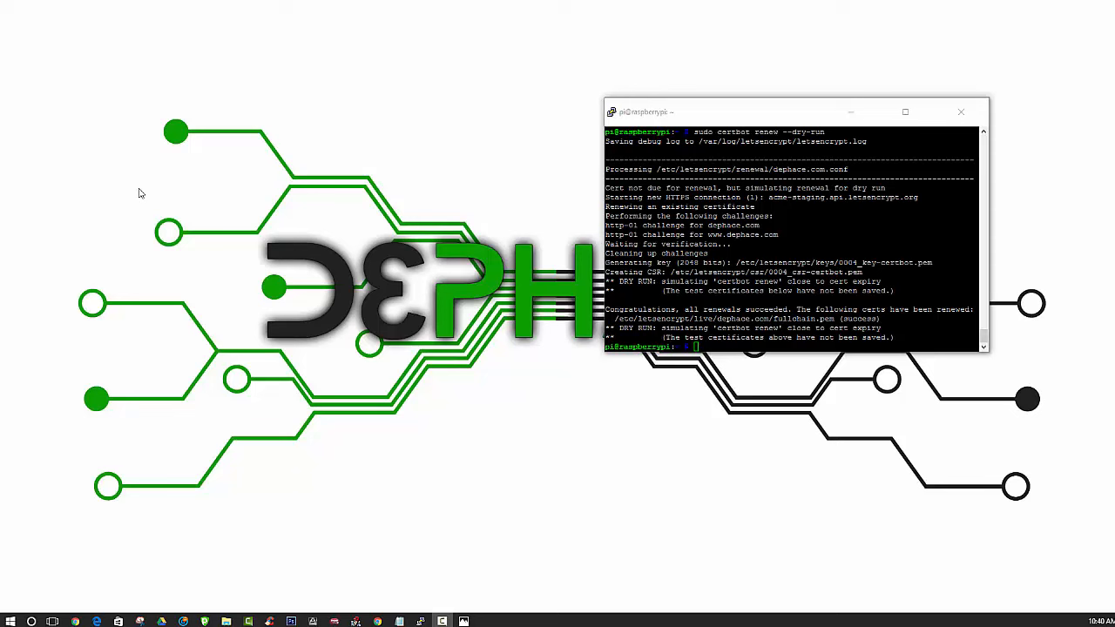